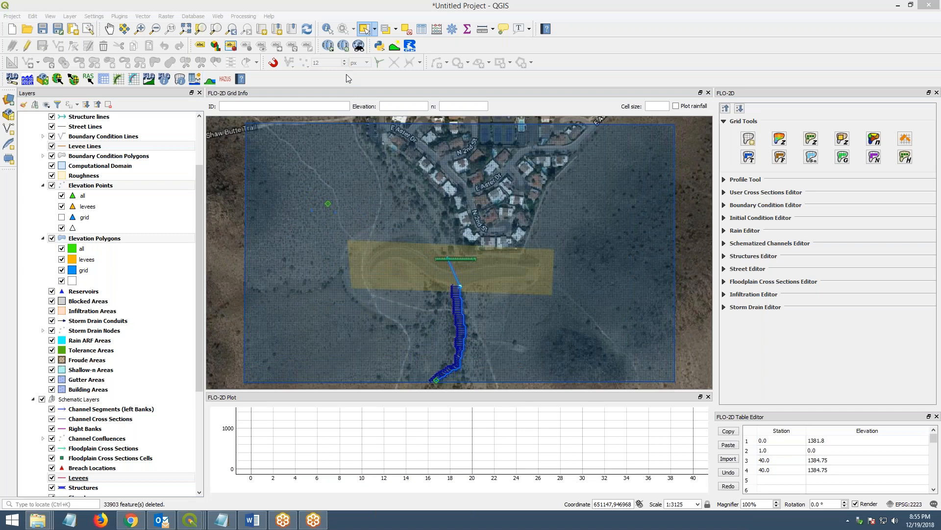
# Browse the boundary, levee line and grid elevation layers, then minimize the Levee 3D Points.xyz Notepad window
pyautogui.click(104, 136)
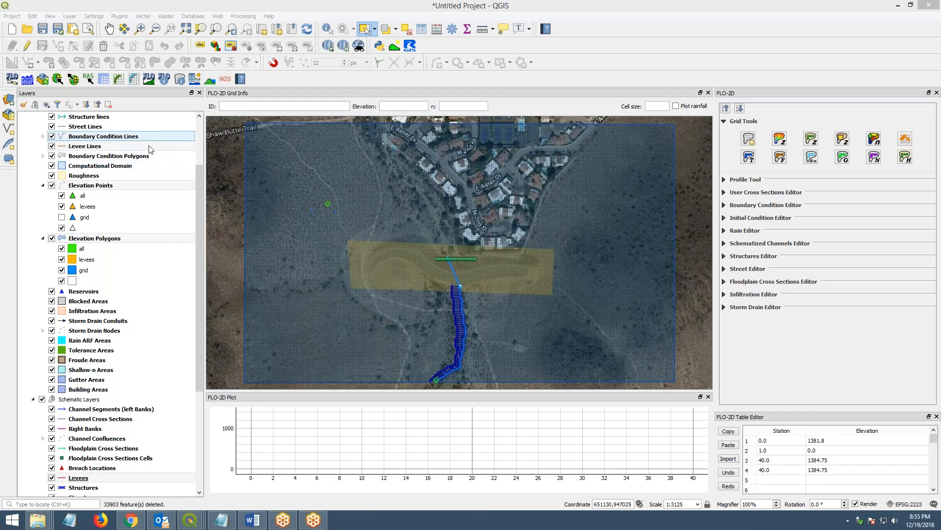
pyautogui.click(85, 146)
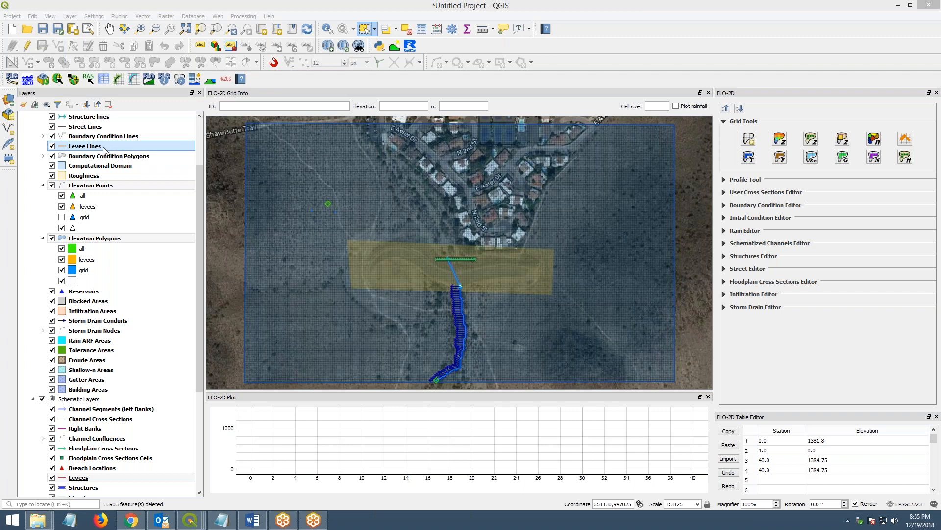
pyautogui.moveTo(102, 148)
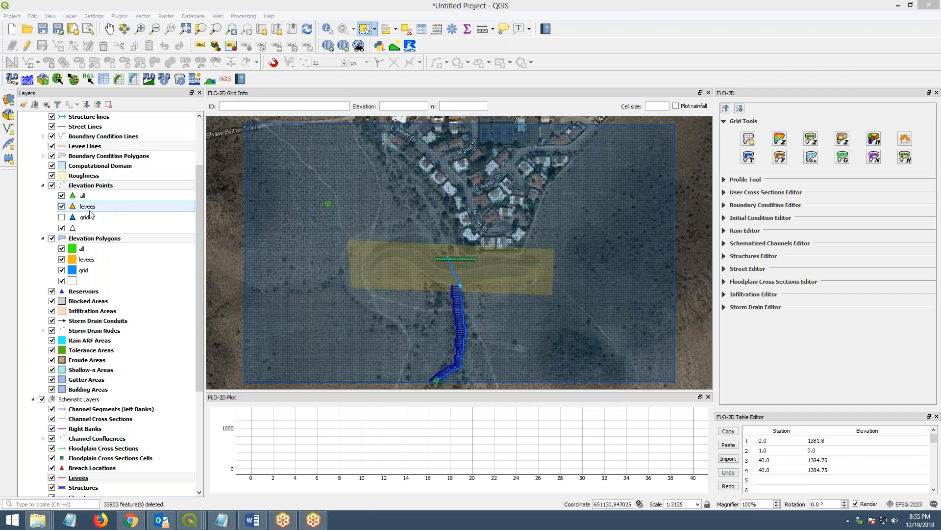
pyautogui.click(83, 216)
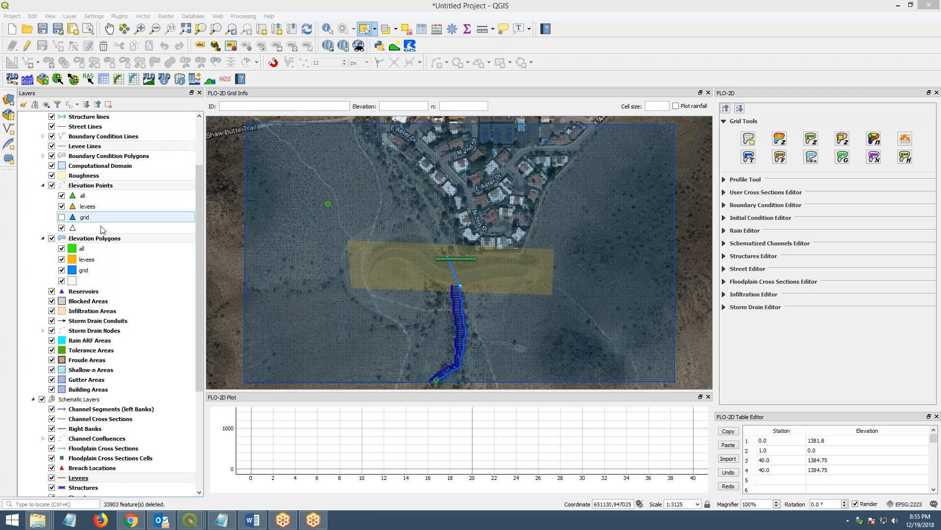
pyautogui.click(86, 258)
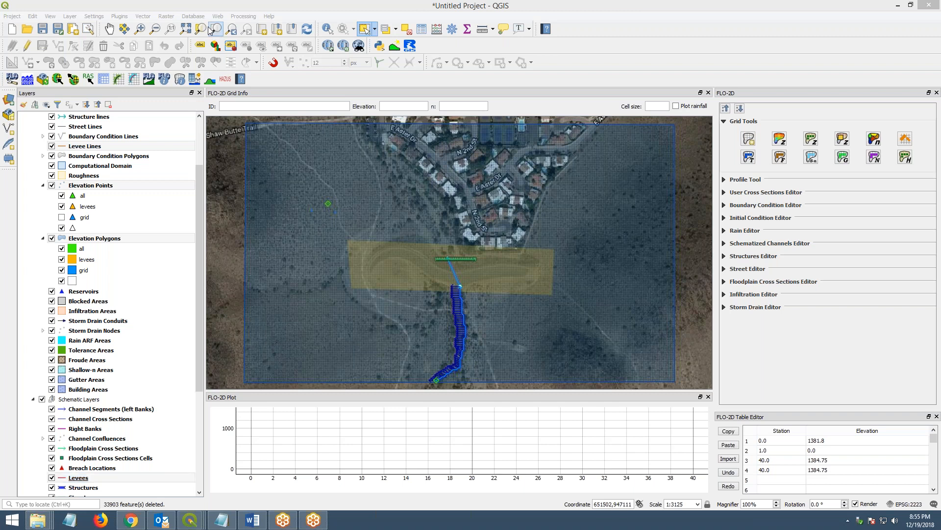
pyautogui.moveTo(390, 267)
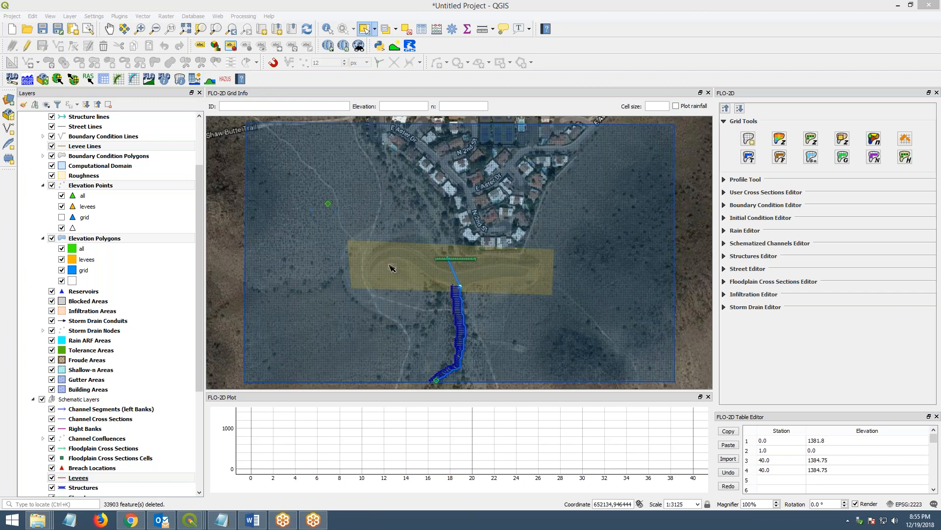
pyautogui.moveTo(425, 267)
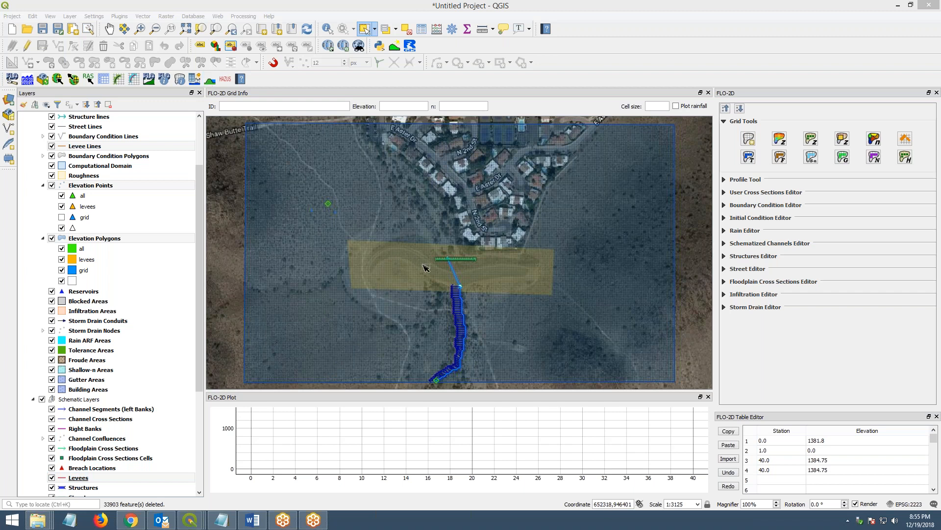
pyautogui.moveTo(363, 282)
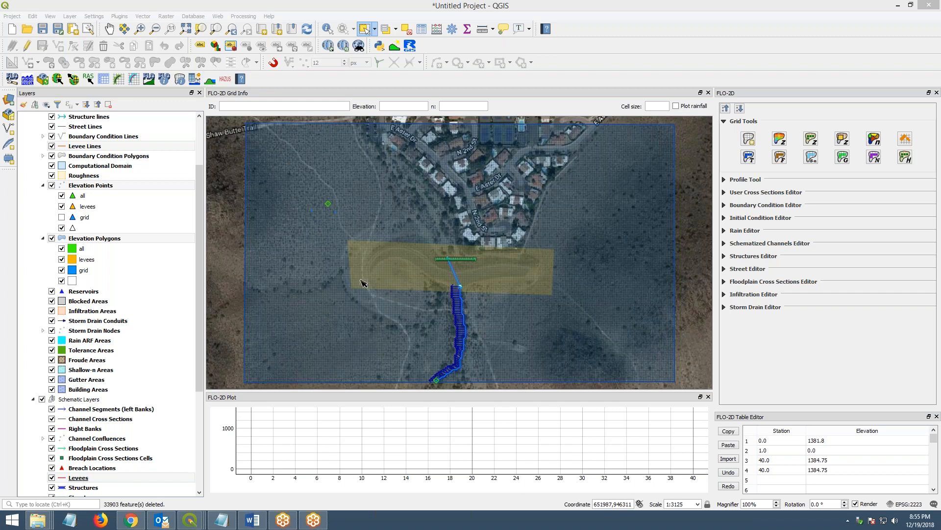
pyautogui.moveTo(933, 393)
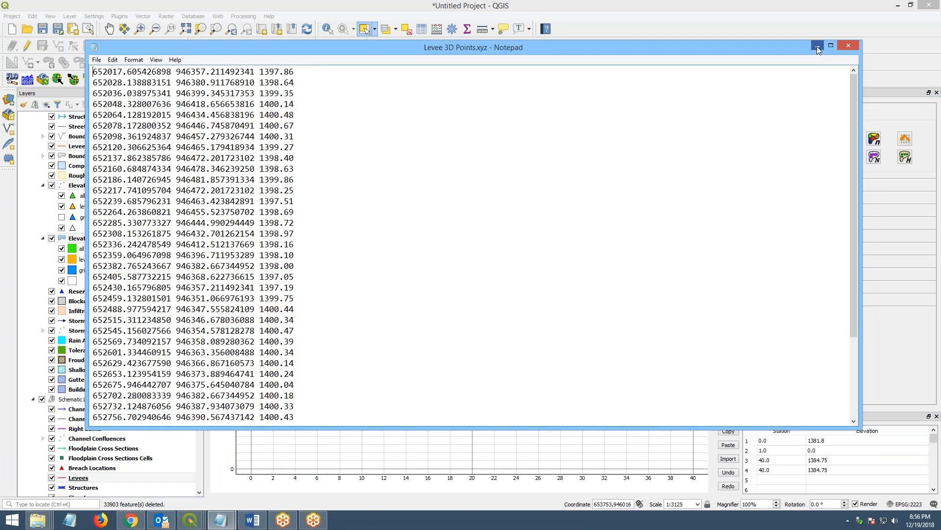
pyautogui.click(817, 46)
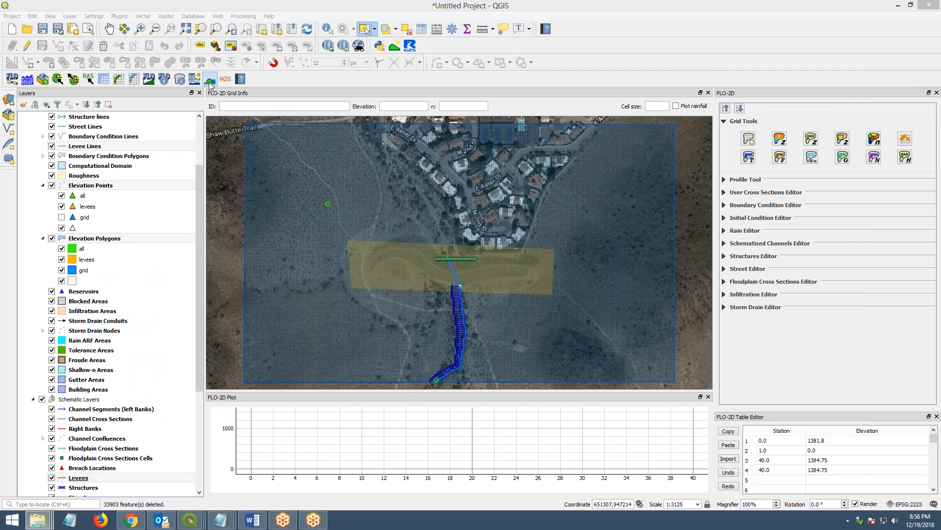
# Import Levee 3D Points.xyz as 3D levee lines through the Levees elevation tool
pyautogui.click(209, 79)
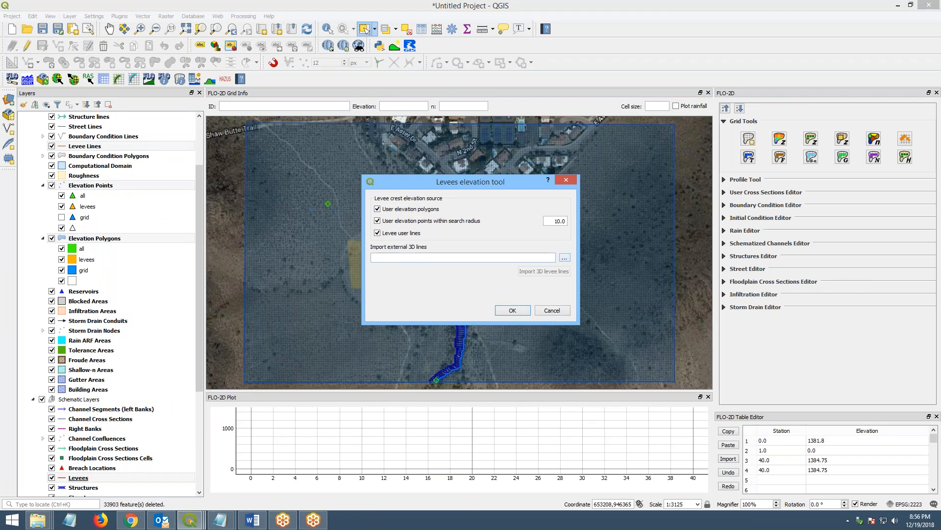
pyautogui.click(564, 257)
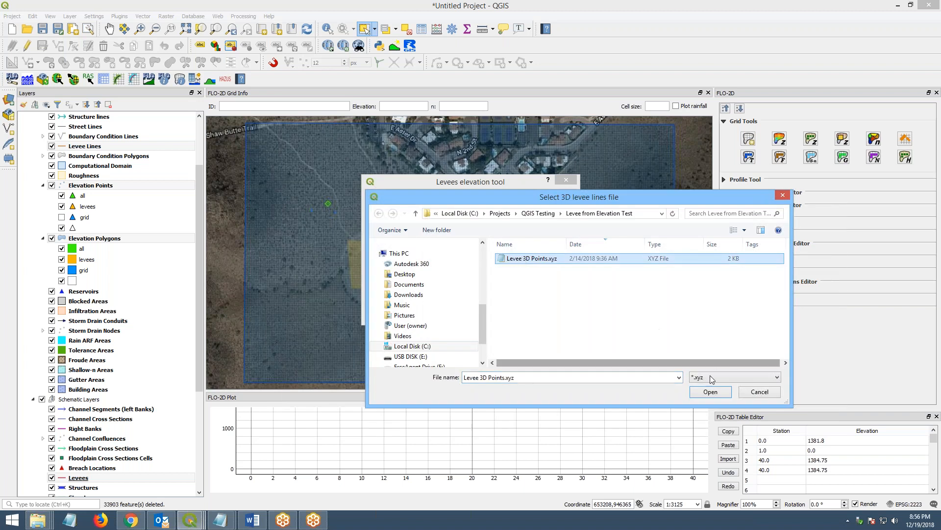
pyautogui.click(709, 391)
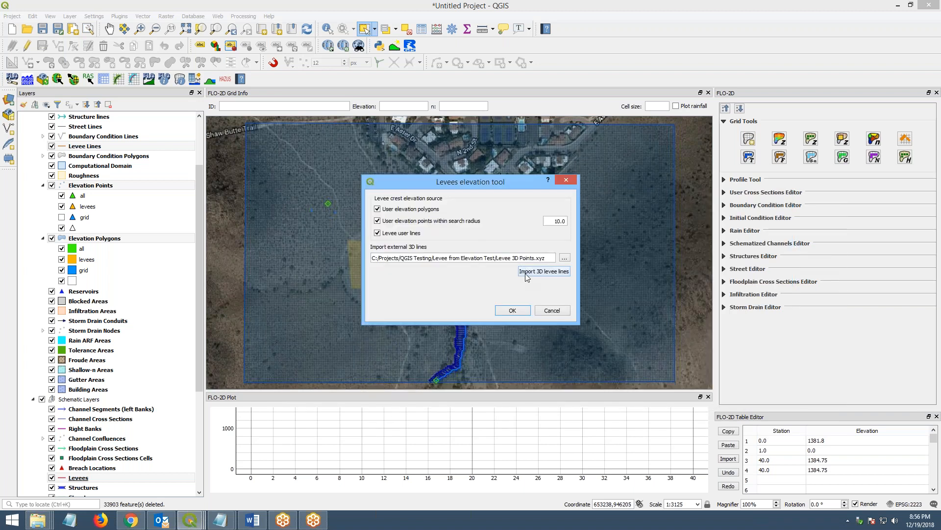
pyautogui.click(543, 271)
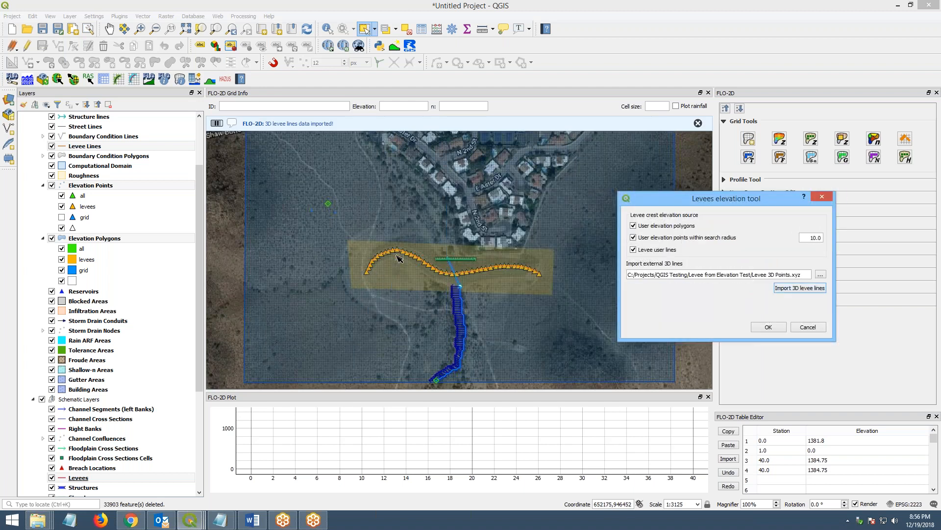
pyautogui.moveTo(539, 276)
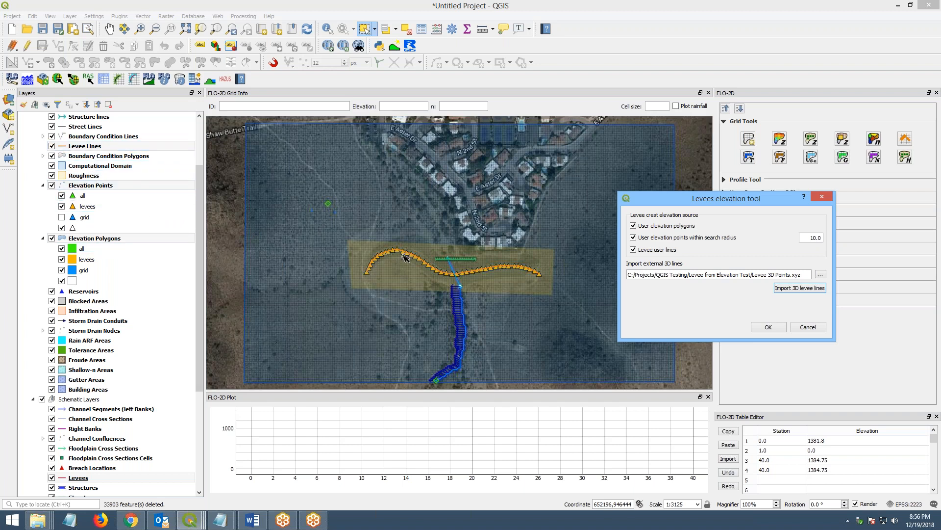
pyautogui.moveTo(553, 280)
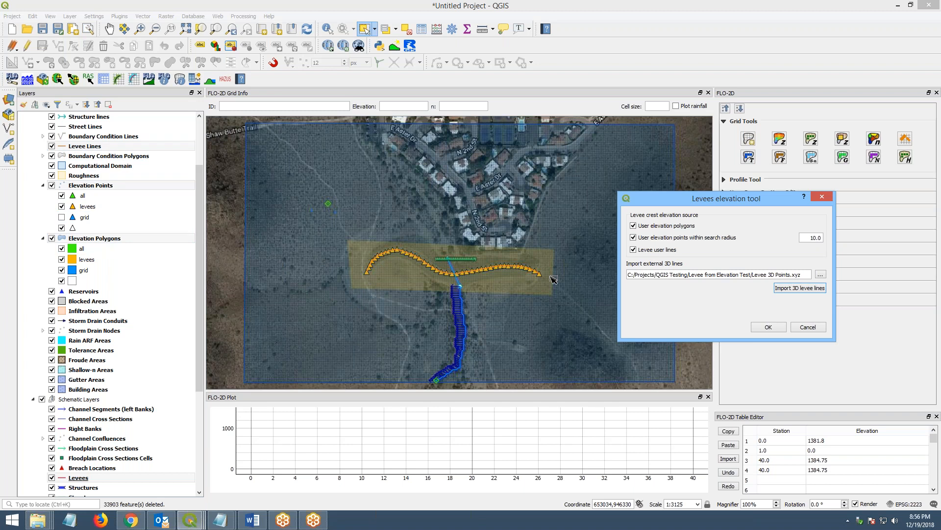
# Set feature 1's elev to 1400.5 in the Levee Lines attribute table, save, and close it
pyautogui.click(85, 146)
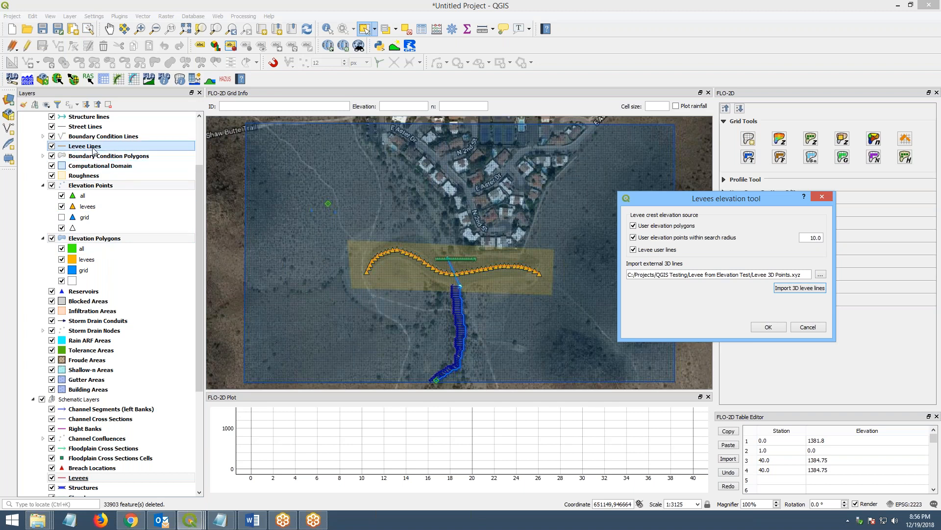
pyautogui.click(108, 155)
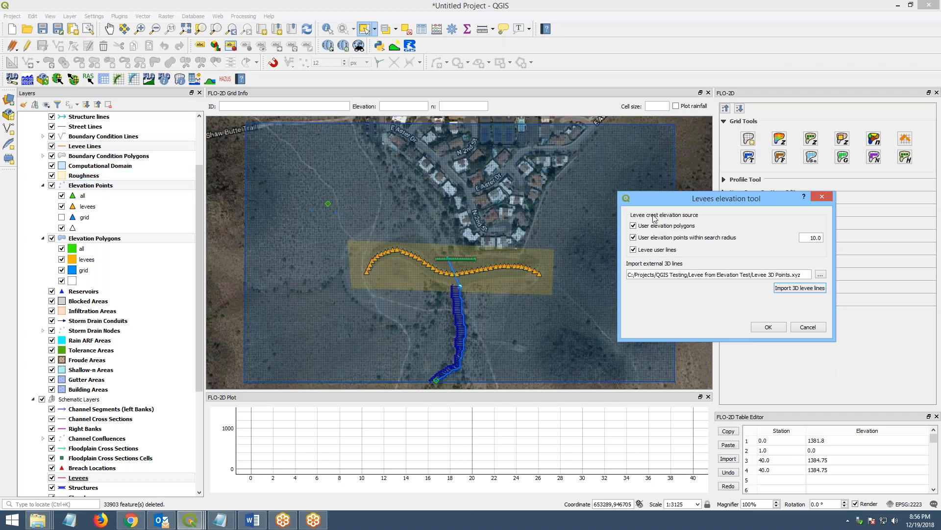
pyautogui.moveTo(829, 193)
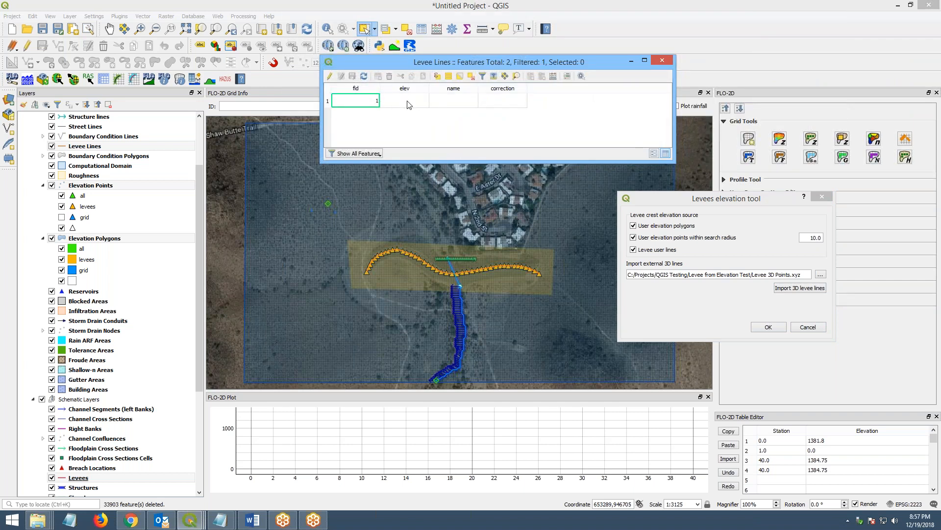
pyautogui.click(329, 75)
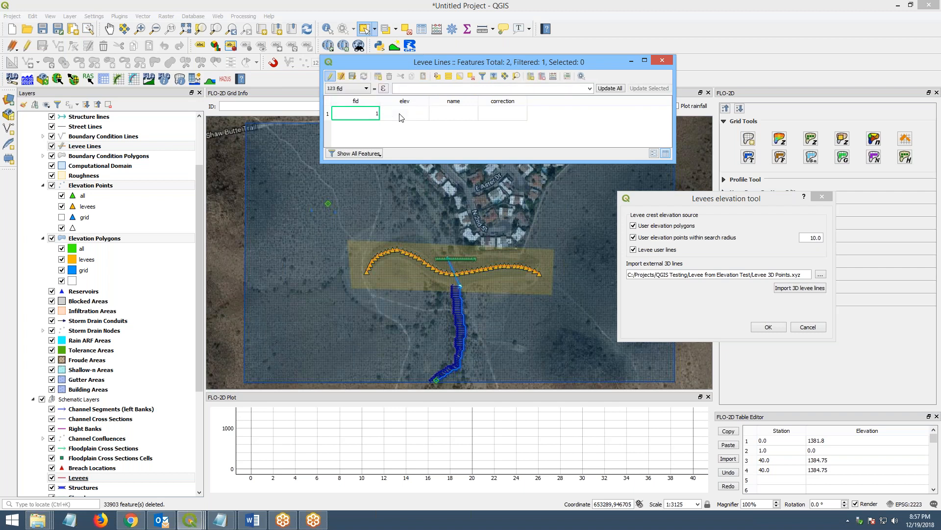
pyautogui.click(403, 112)
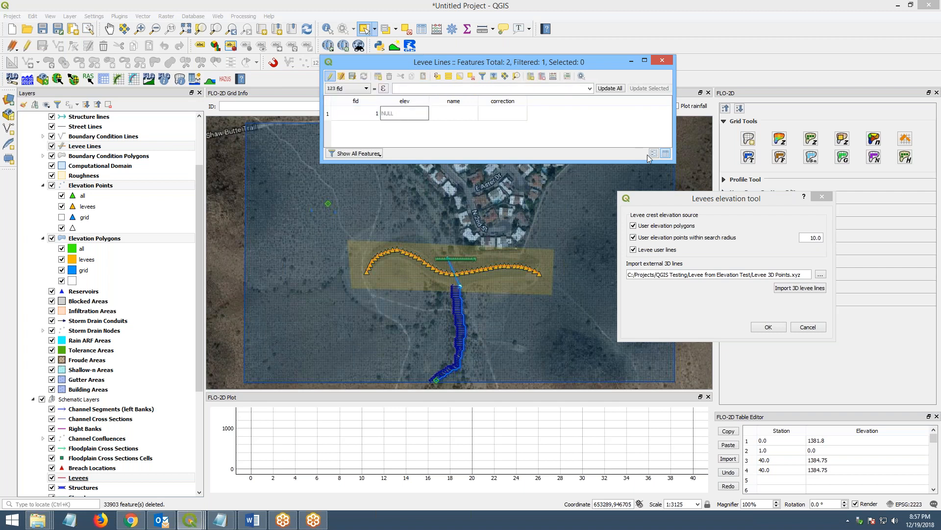
pyautogui.write('1400.50')
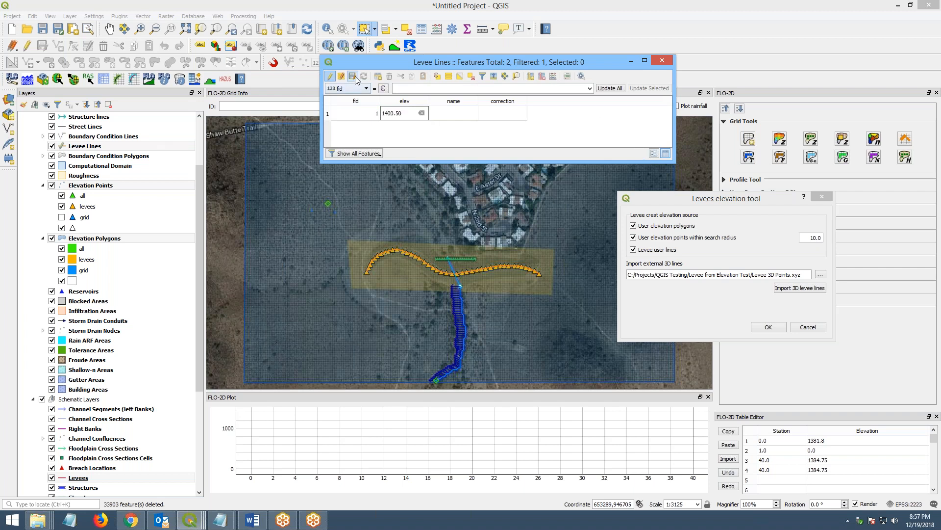
pyautogui.click(353, 76)
pyautogui.write('1')
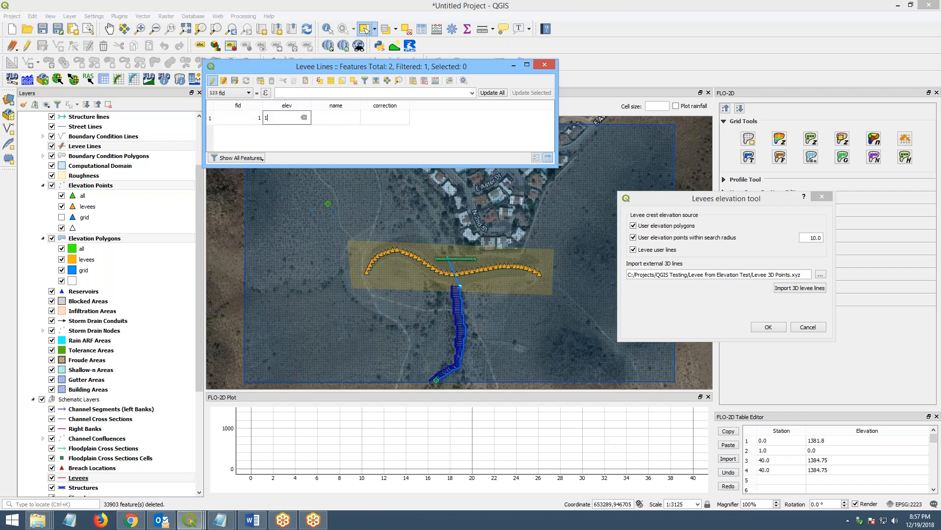
pyautogui.write('400.5')
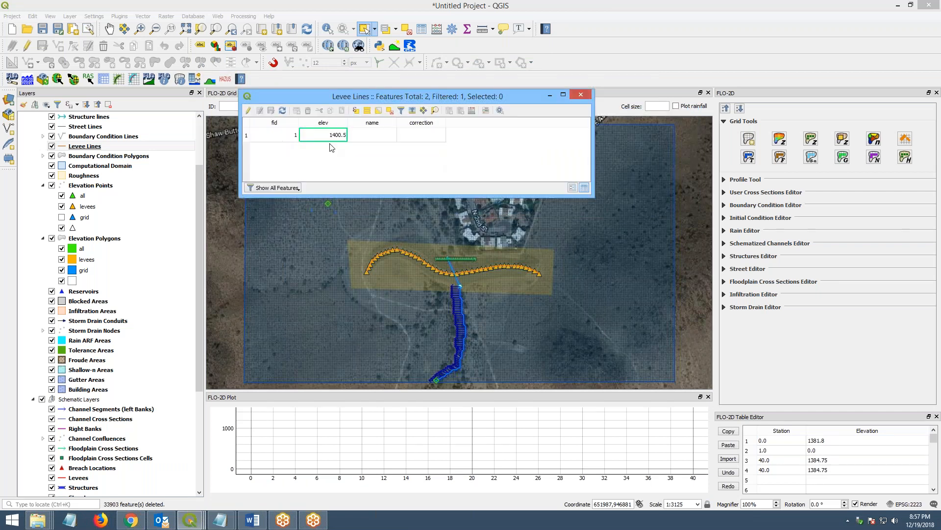
pyautogui.moveTo(390, 140)
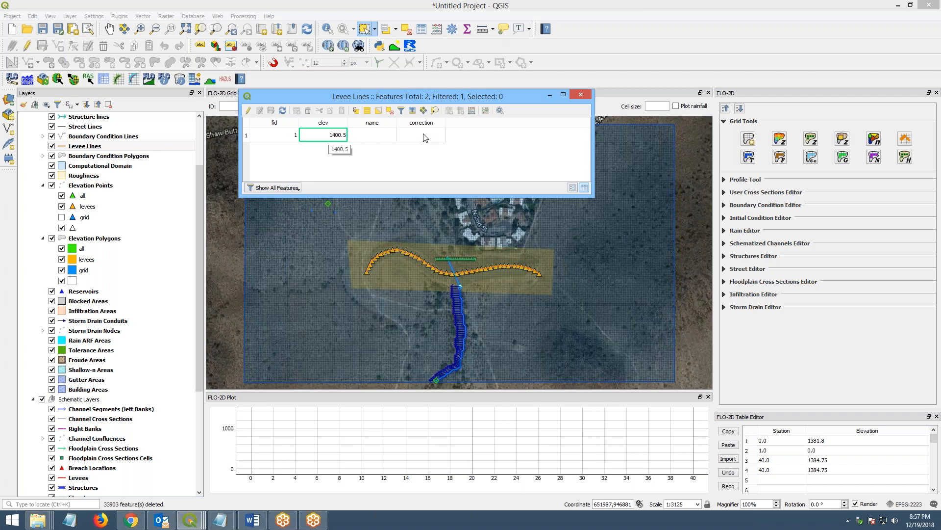
pyautogui.moveTo(425, 141)
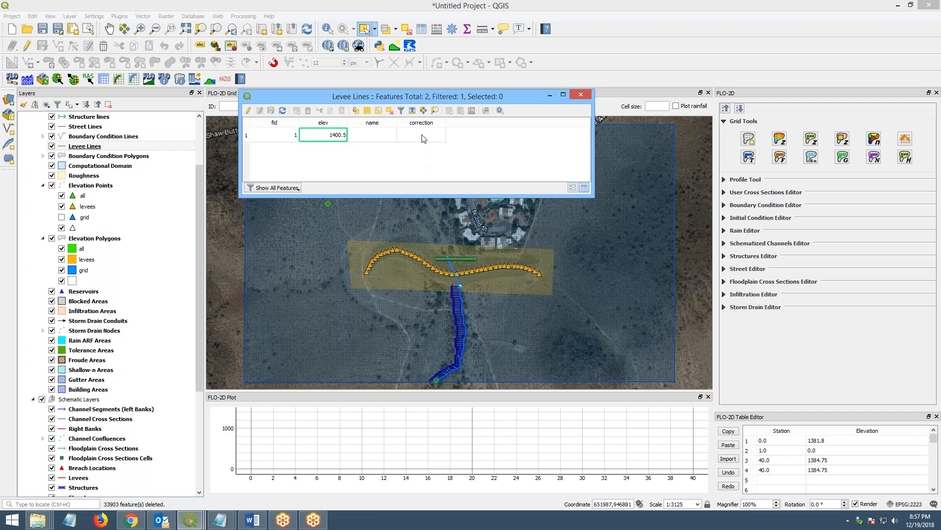
pyautogui.click(580, 95)
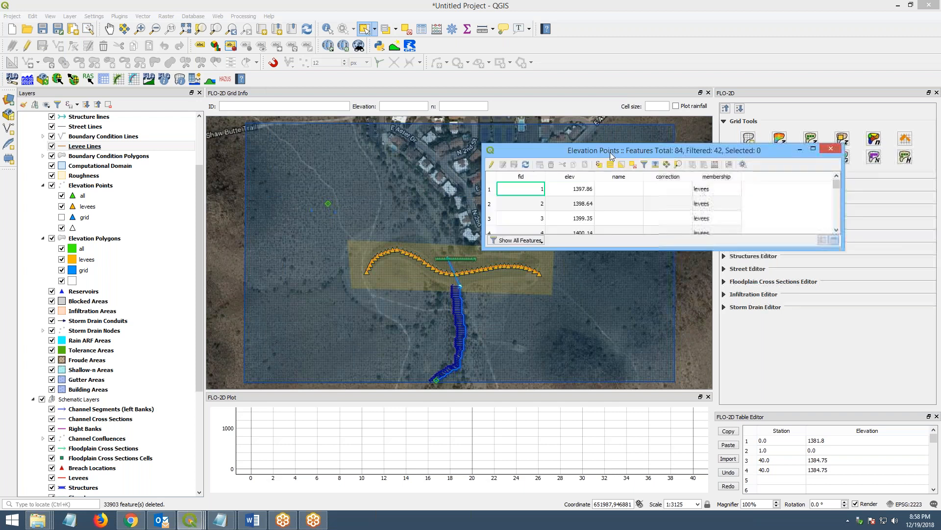
pyautogui.moveTo(610, 150); pyautogui.dragTo(417, 121)
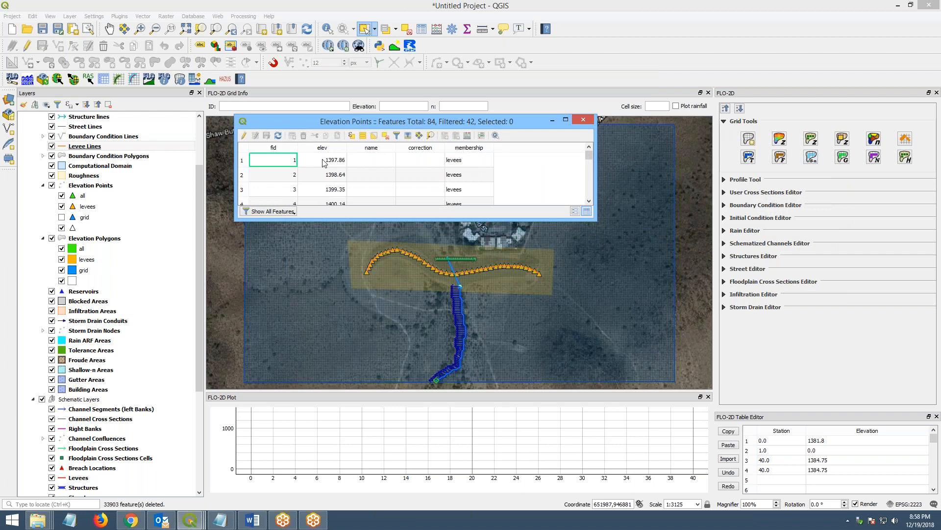
pyautogui.scroll(-3)
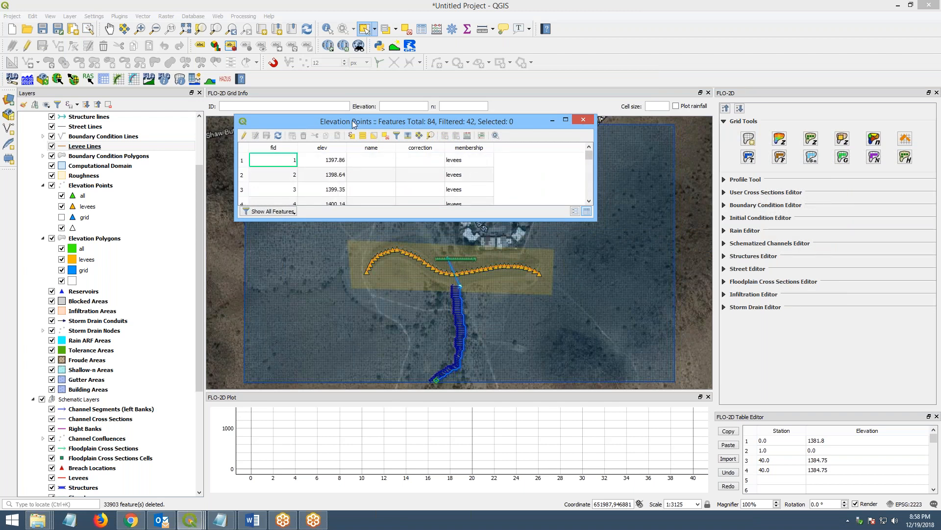
pyautogui.click(582, 120)
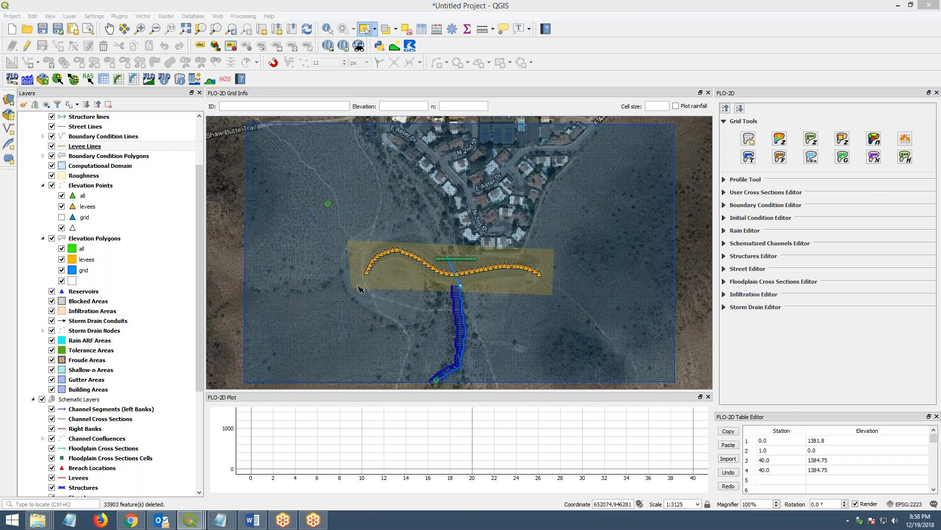
pyautogui.moveTo(423, 259)
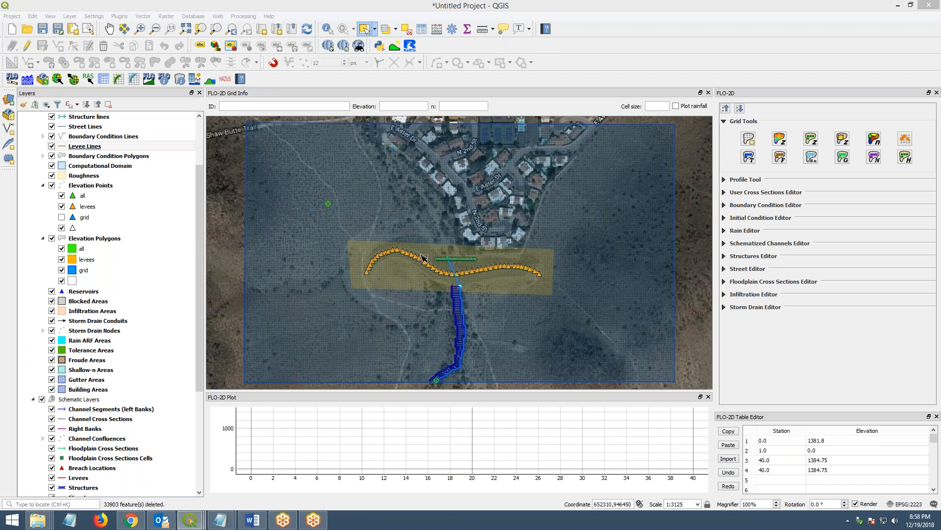
pyautogui.moveTo(353, 238)
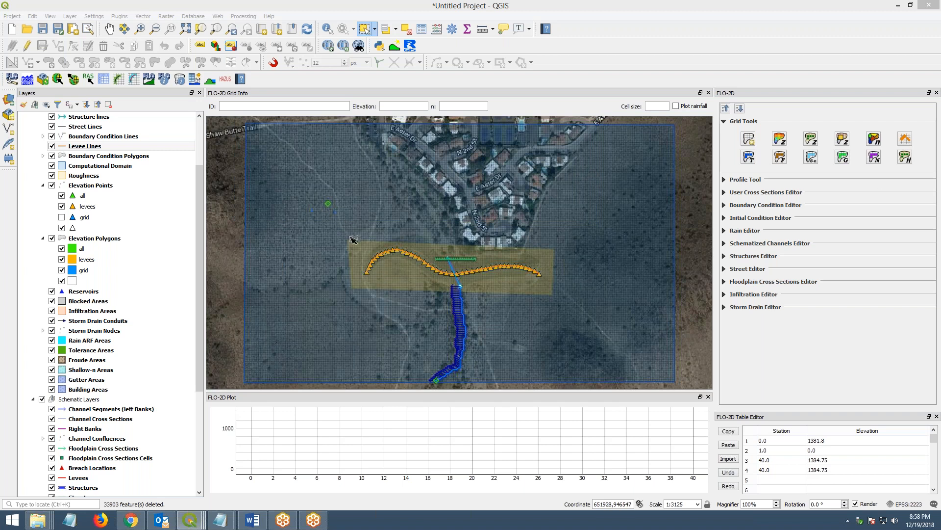
# Run the Levees elevation tool on Levee Lines with User elevation polygons unchecked
pyautogui.click(85, 146)
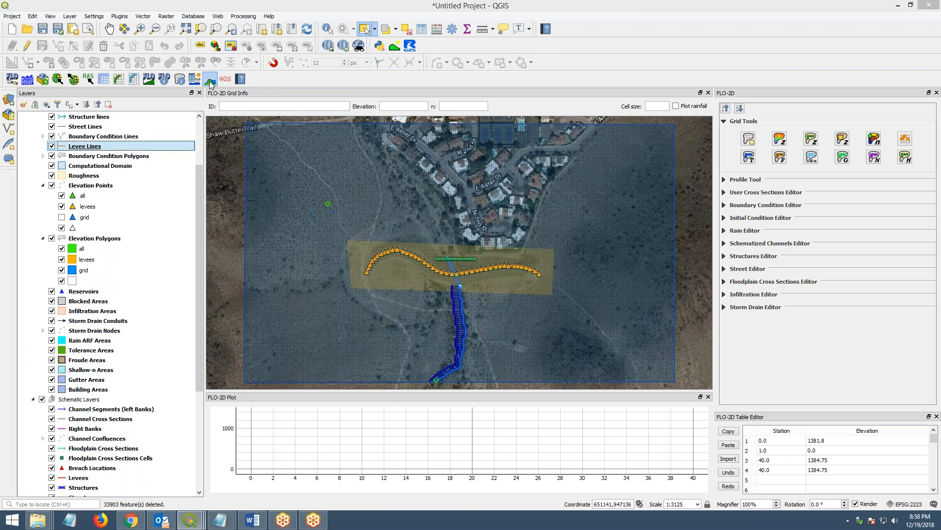
pyautogui.click(210, 79)
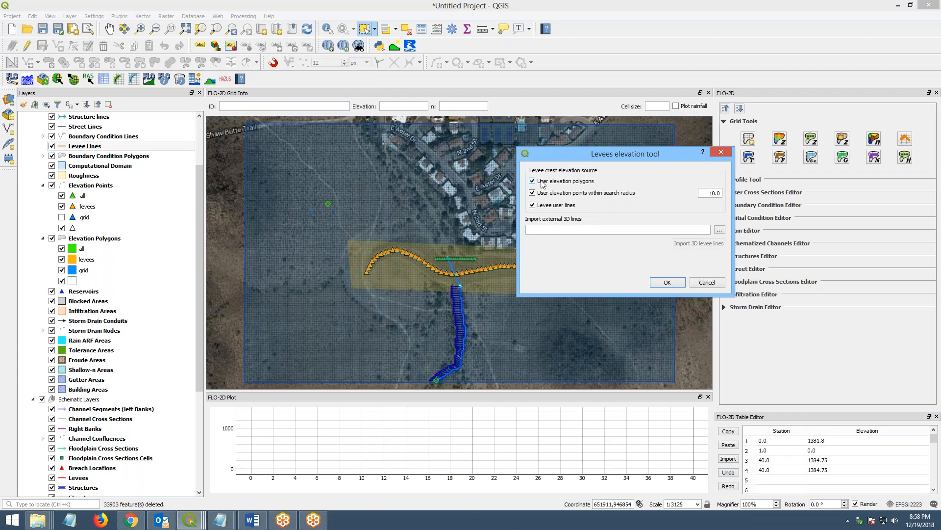
pyautogui.click(532, 181)
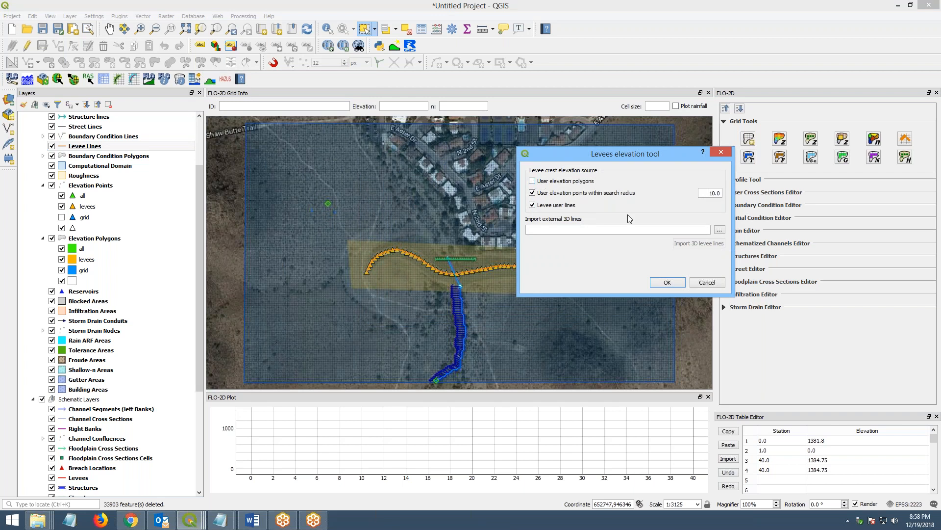
pyautogui.moveTo(624, 154); pyautogui.dragTo(721, 143)
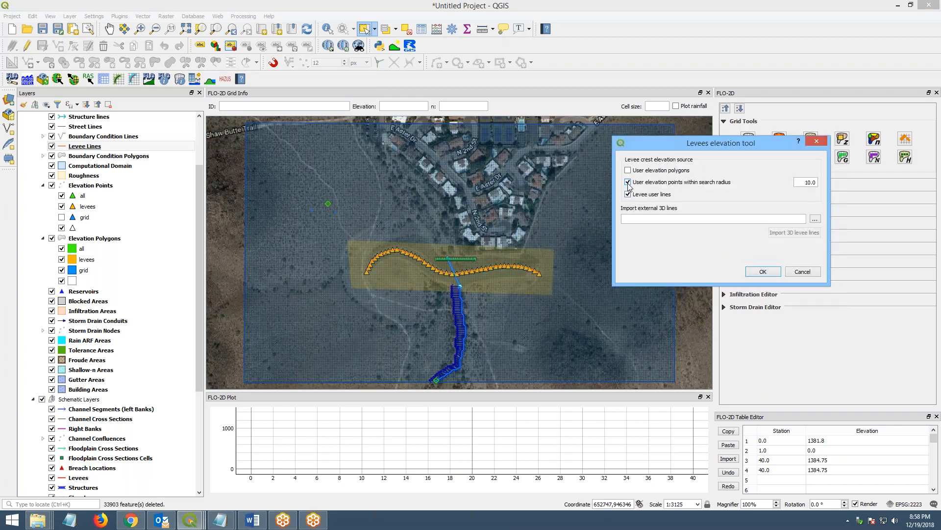
pyautogui.click(628, 182)
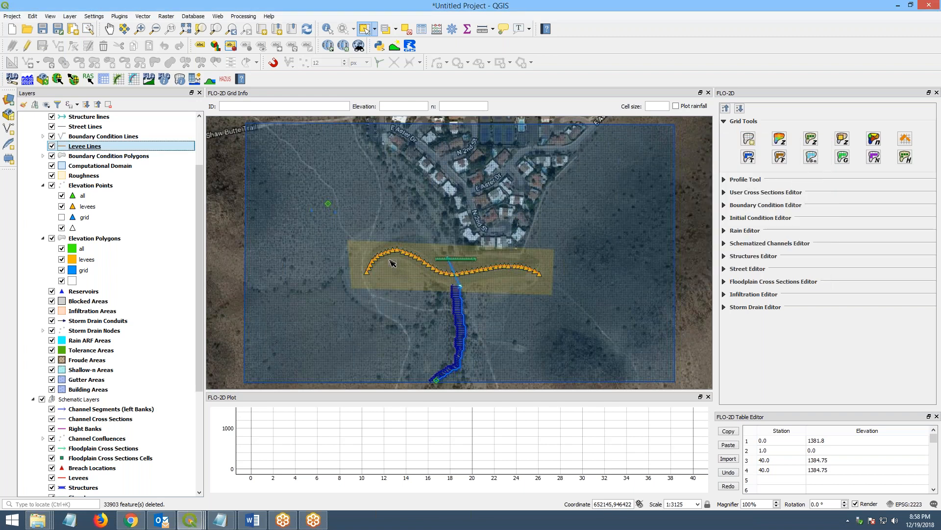
pyautogui.moveTo(522, 265)
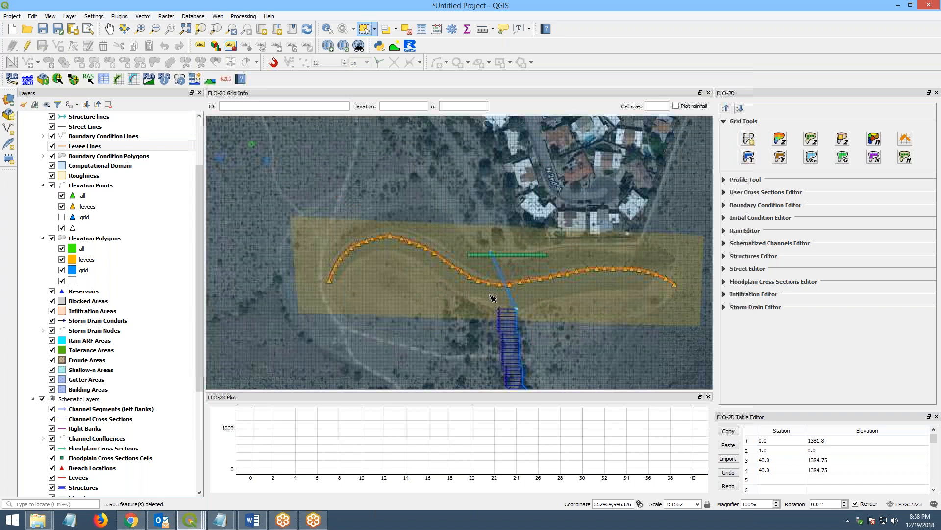
pyautogui.click(78, 478)
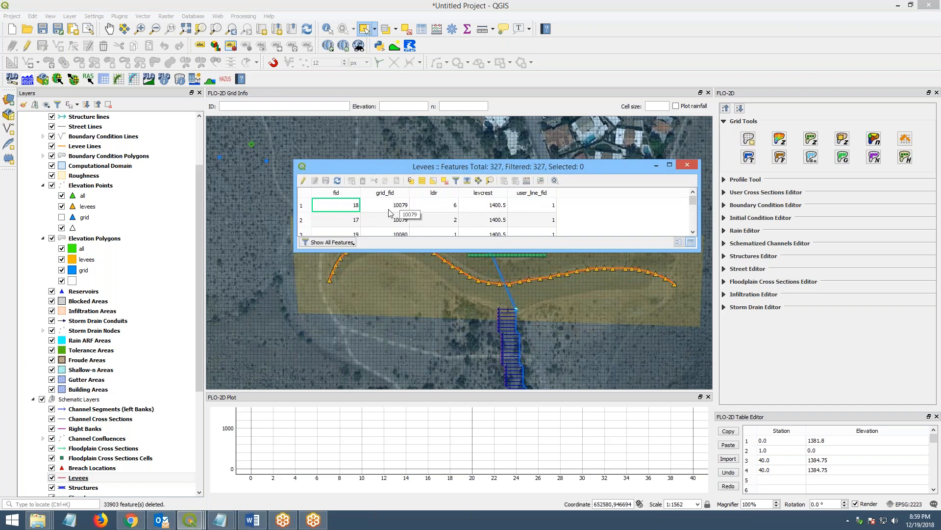
pyautogui.moveTo(476, 205)
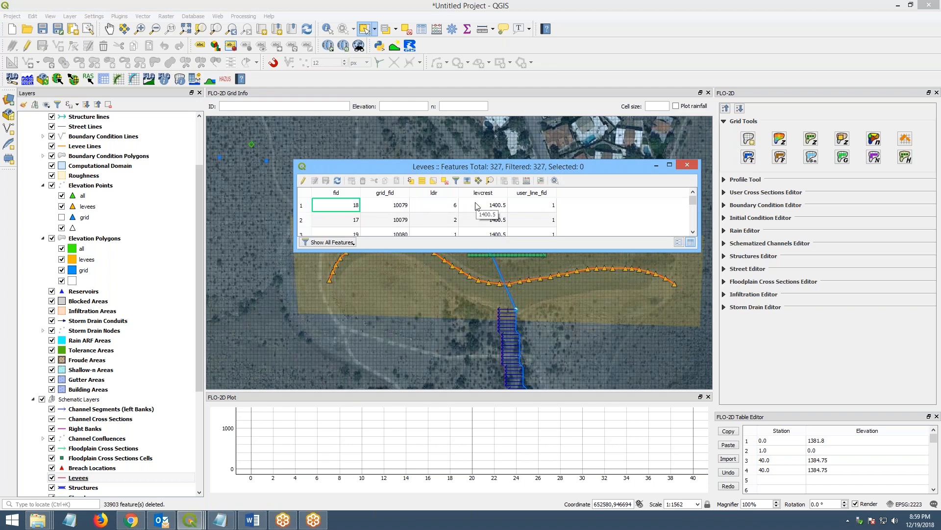
pyautogui.scroll(-3)
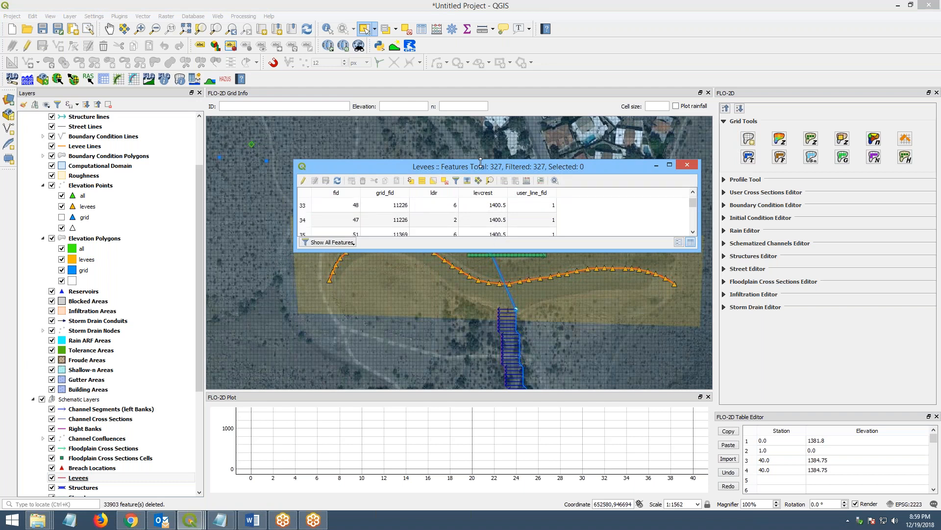
pyautogui.click(686, 165)
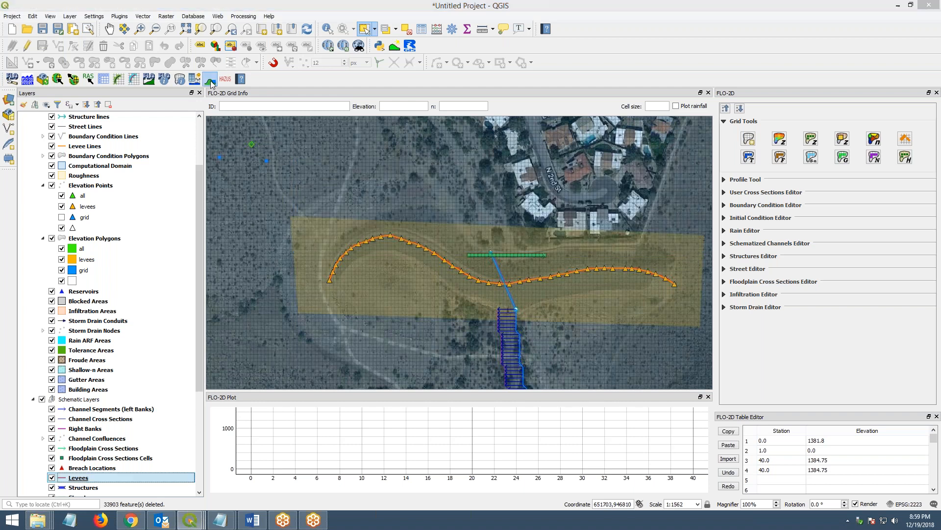
# Rerun the Levees elevation tool with the elevation-point search radius set to 3
pyautogui.click(209, 78)
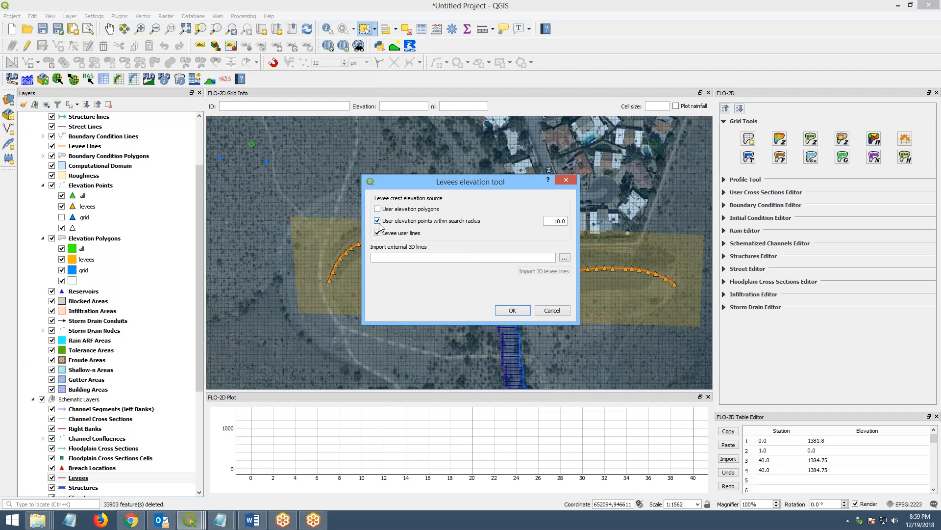
pyautogui.moveTo(472, 226)
pyautogui.write('3')
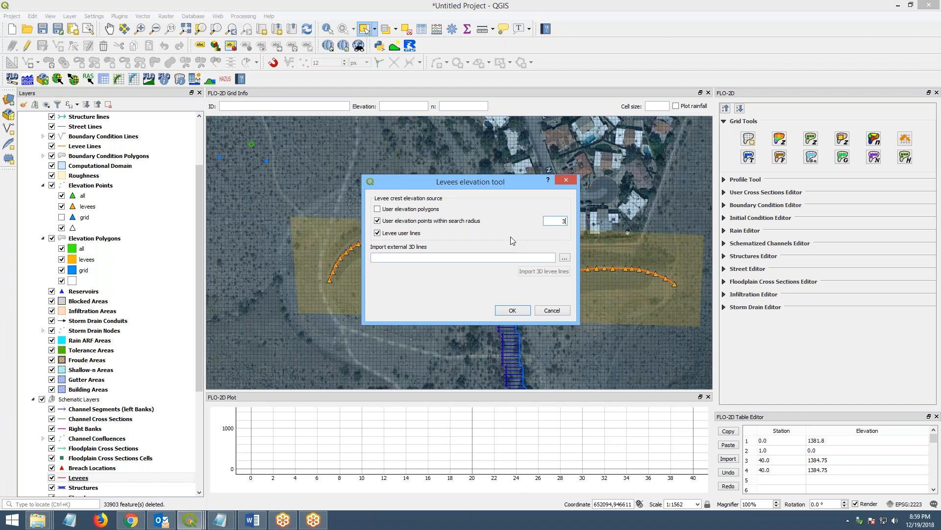
pyautogui.click(554, 220)
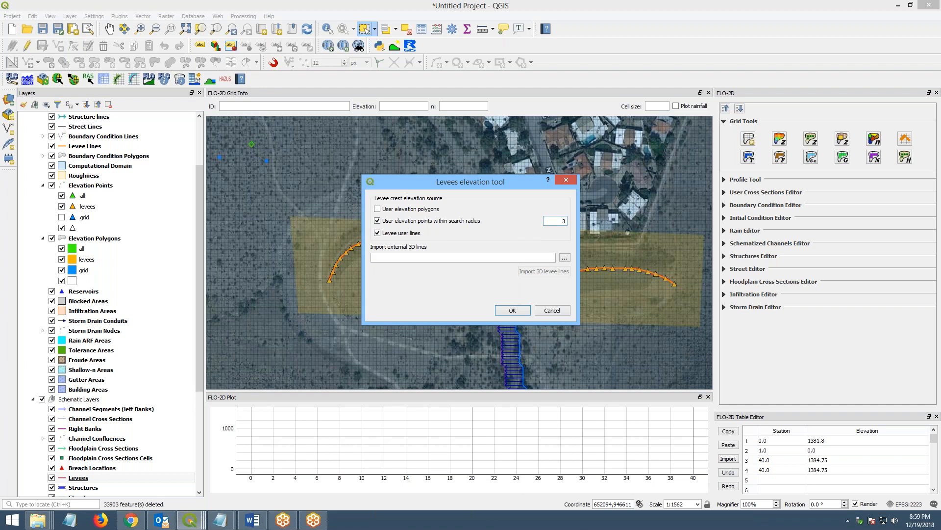
pyautogui.click(511, 310)
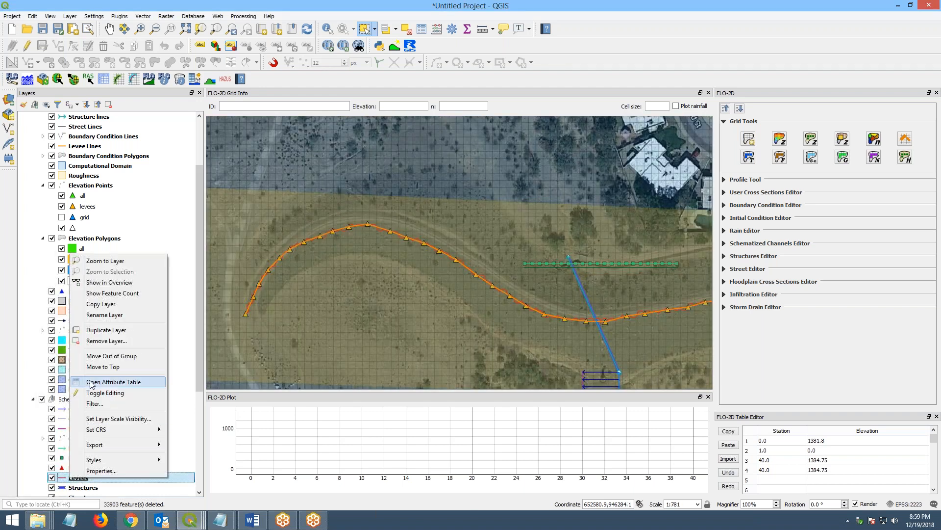
pyautogui.click(114, 382)
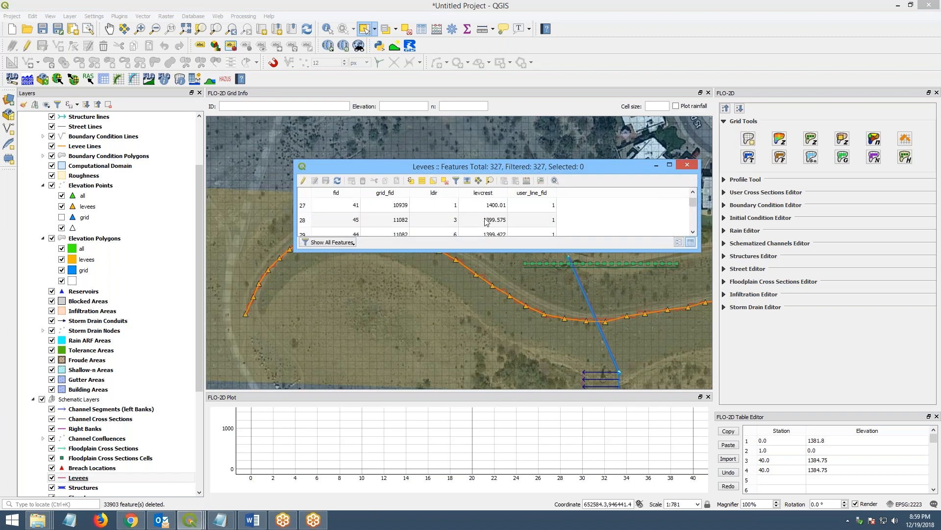
pyautogui.scroll(-3)
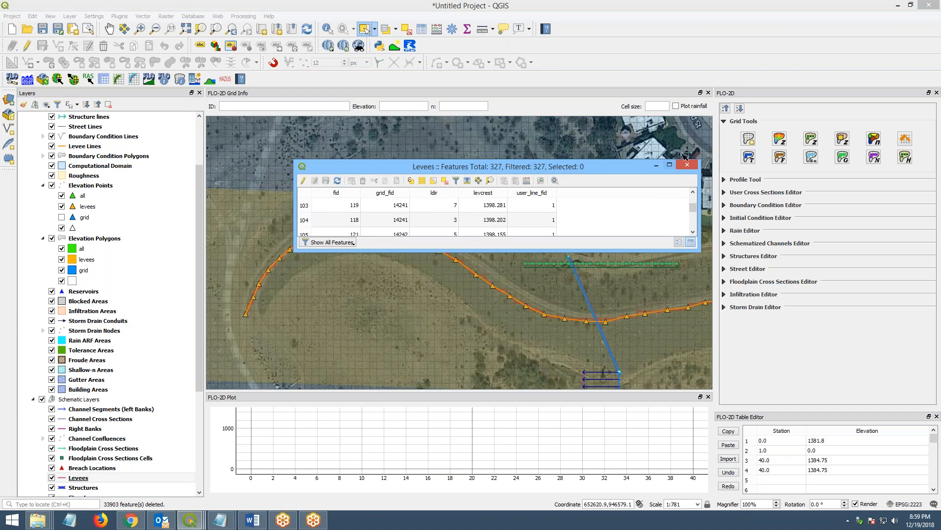
pyautogui.click(687, 165)
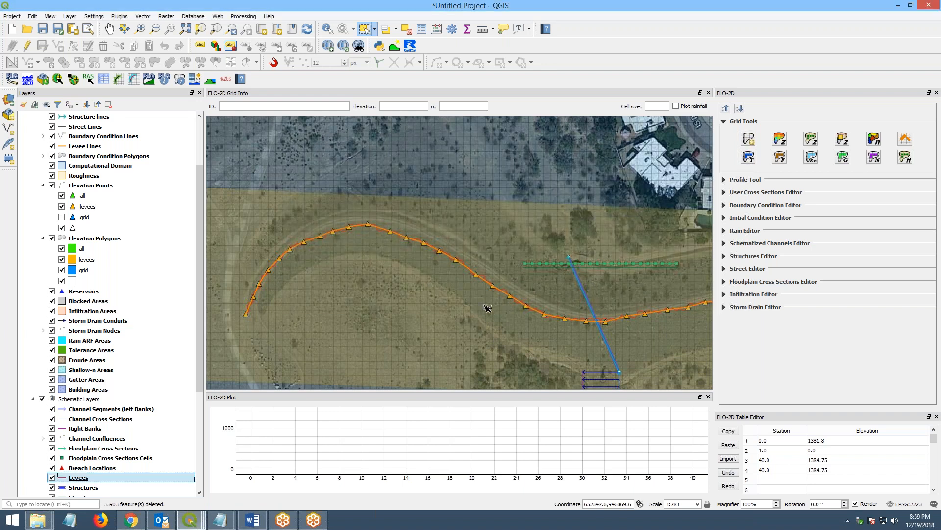
pyautogui.moveTo(316, 276)
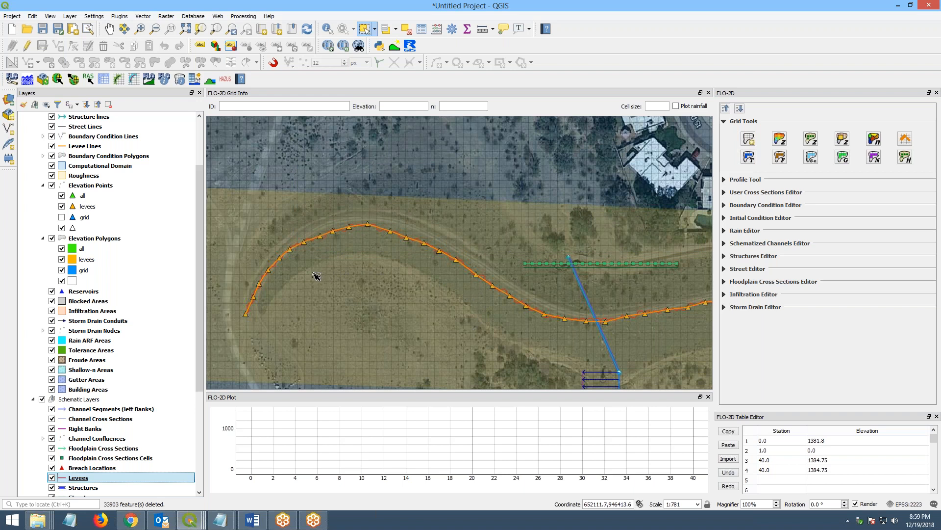
pyautogui.moveTo(176, 94)
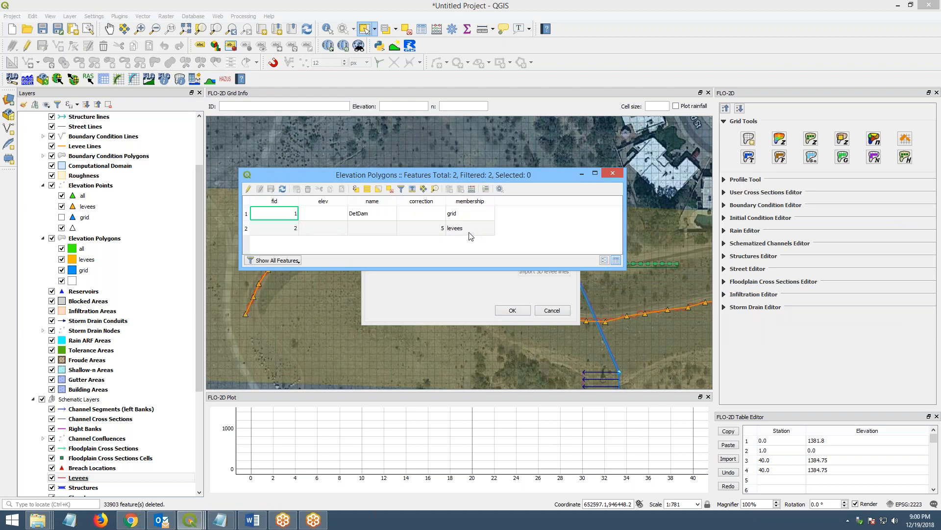
# Inspect the levees polygon entry with correction 5 in the Elevation Polygons table
pyautogui.click(273, 229)
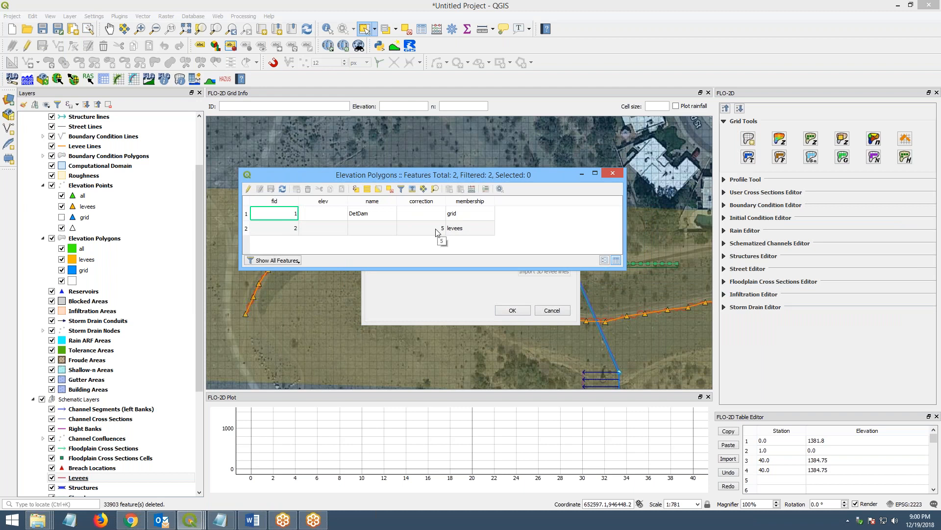
pyautogui.moveTo(499, 188)
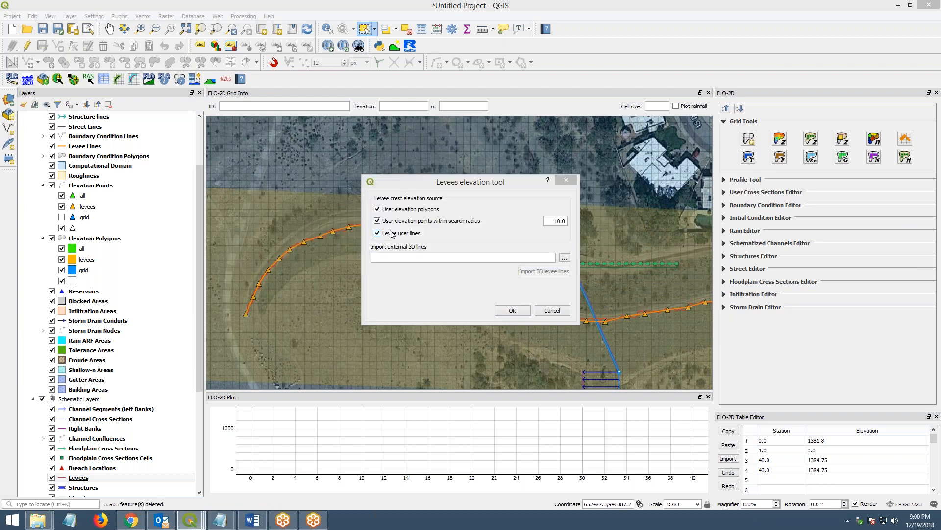
# Run the levee crest tool with User elevation points unchecked, using polygons and user lines
pyautogui.click(377, 221)
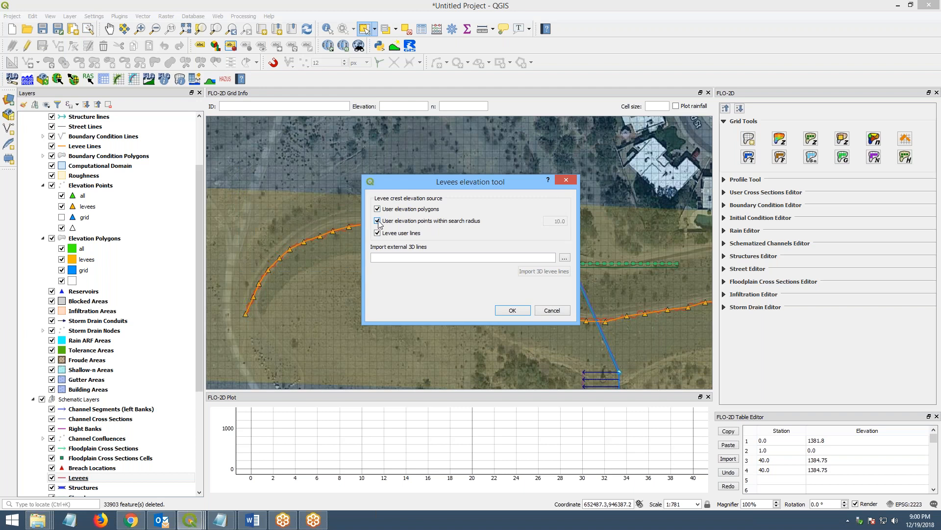
pyautogui.click(378, 220)
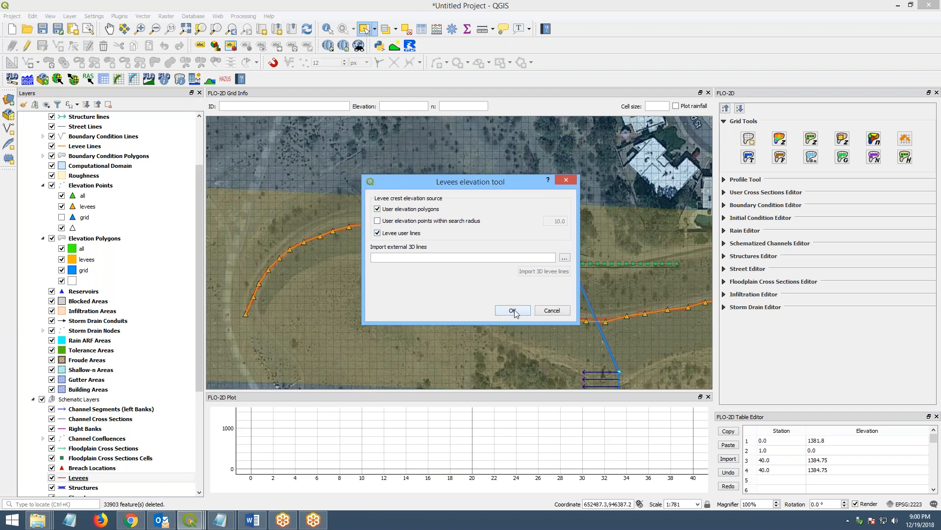
pyautogui.click(511, 311)
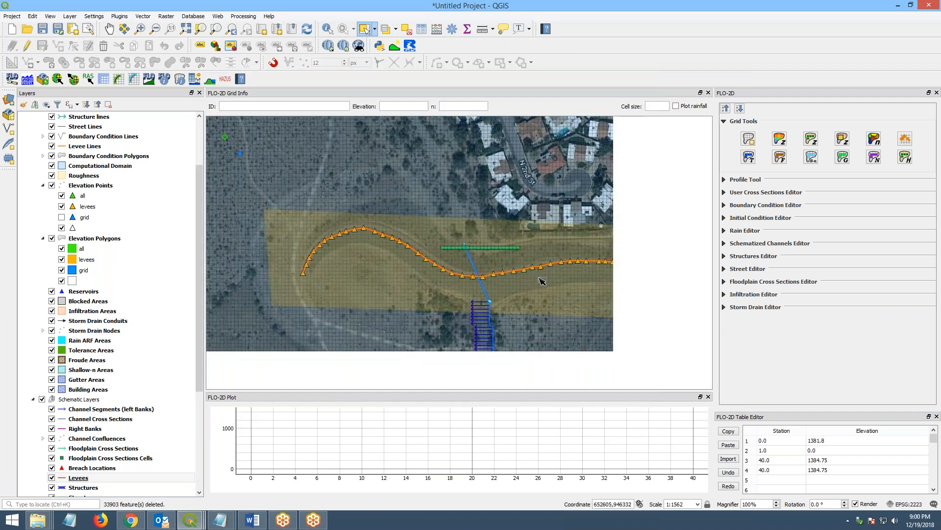
pyautogui.click(87, 389)
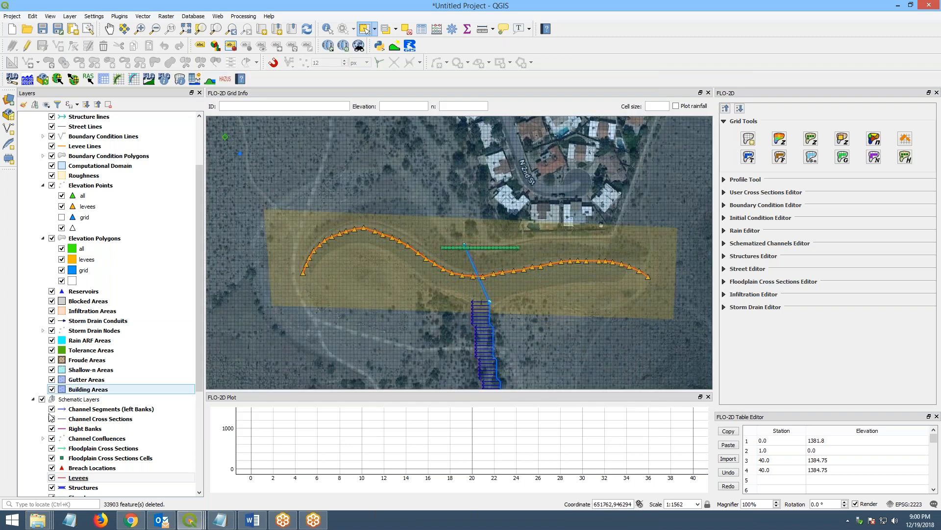
pyautogui.rightClick(78, 477)
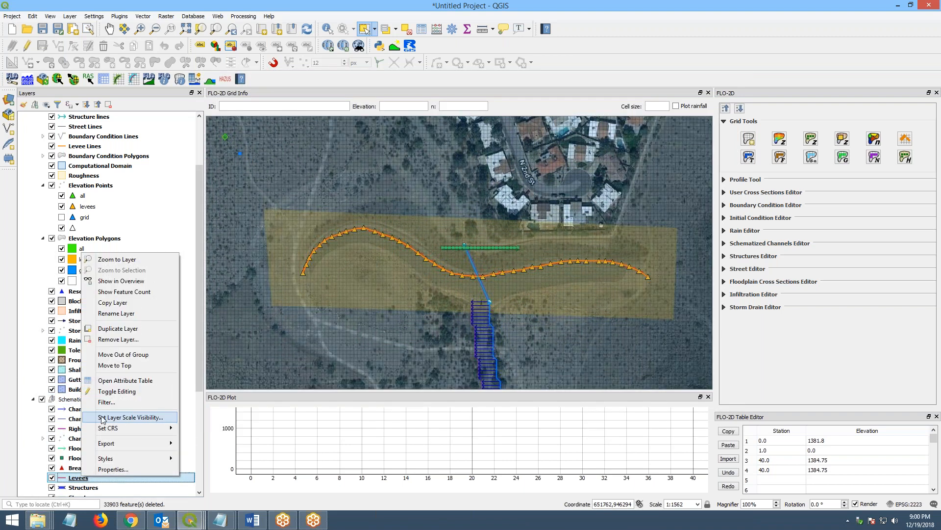
pyautogui.click(126, 380)
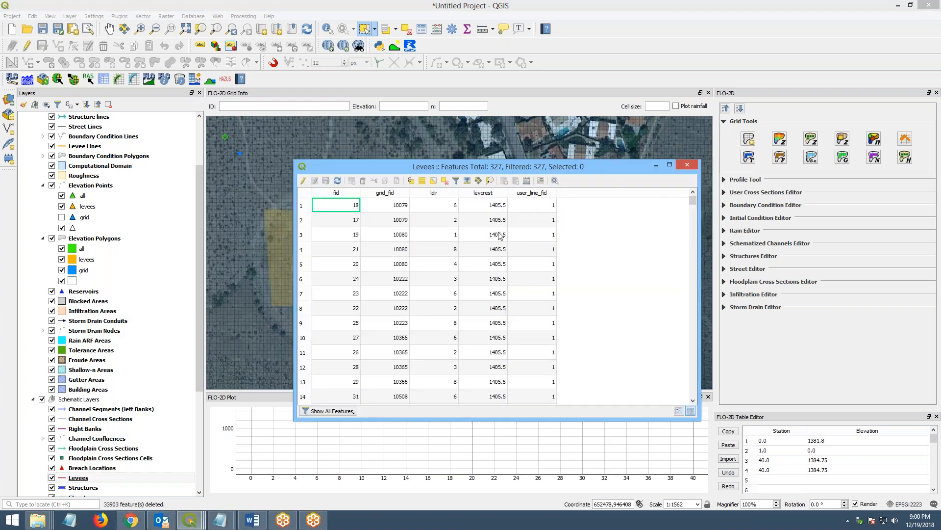
pyautogui.scroll(-3)
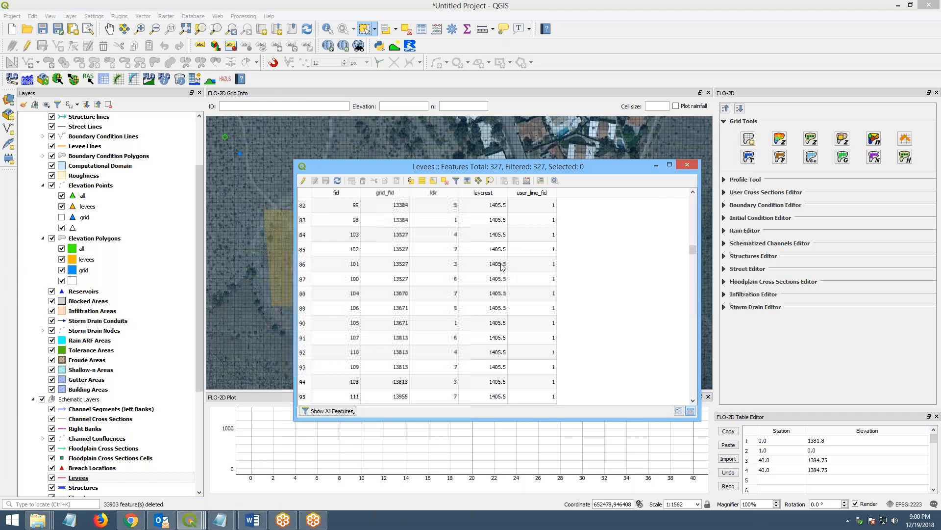
pyautogui.scroll(-3)
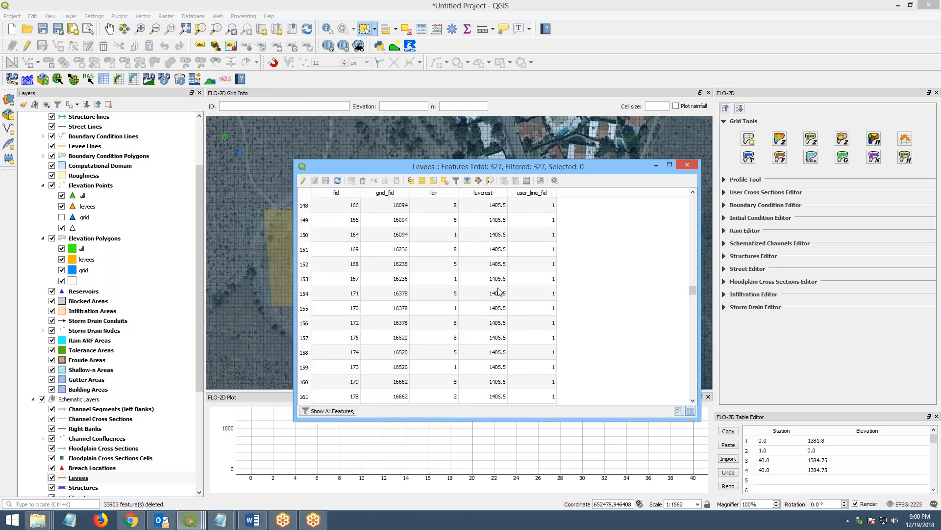
pyautogui.moveTo(497, 293)
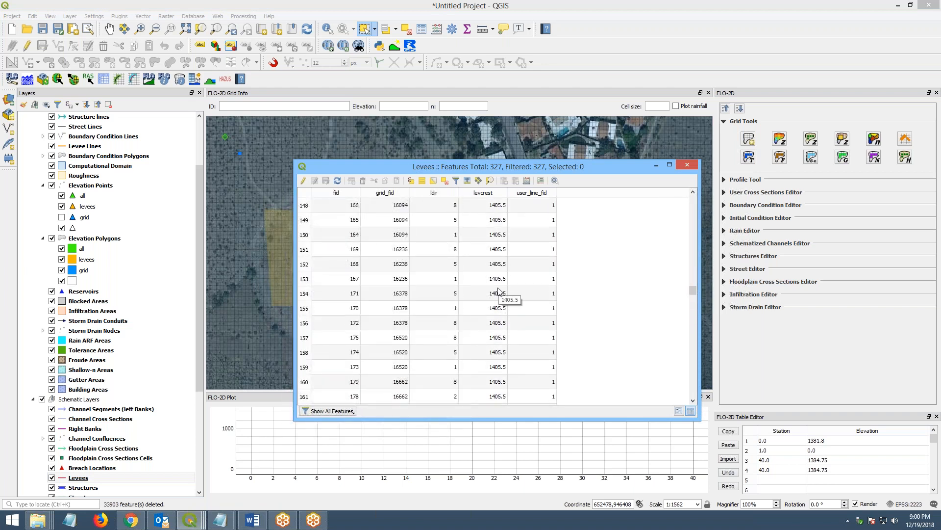
pyautogui.scroll(-3)
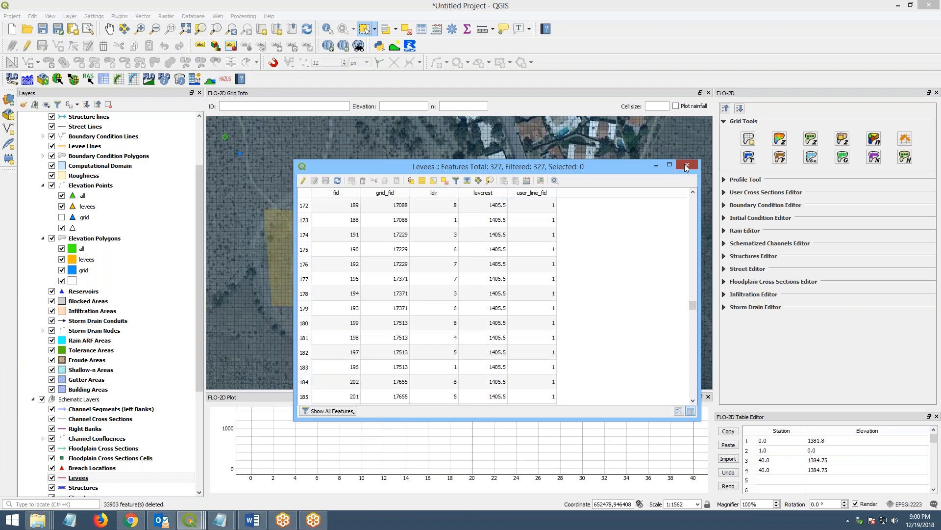
pyautogui.click(687, 165)
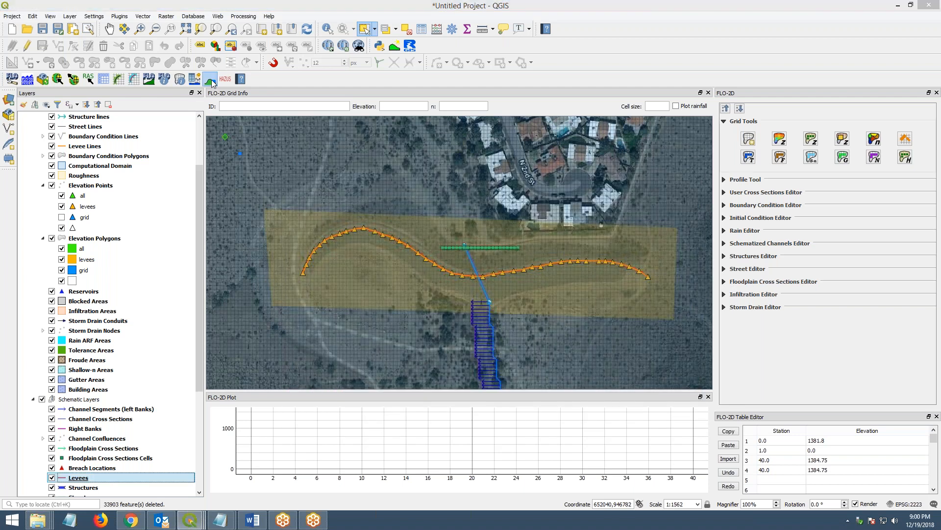
# Rerun the Levees elevation tool using polygons, user lines, and points within radius 3.0
pyautogui.click(210, 78)
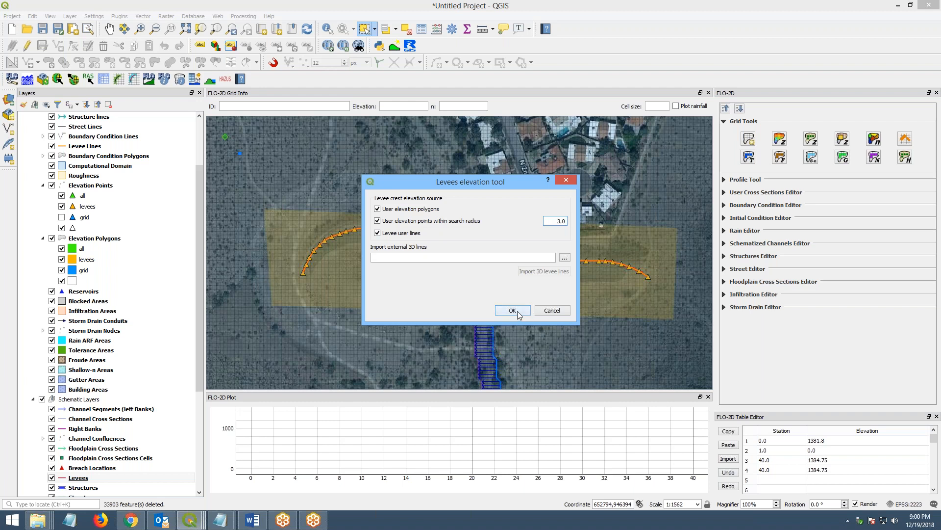
pyautogui.click(508, 310)
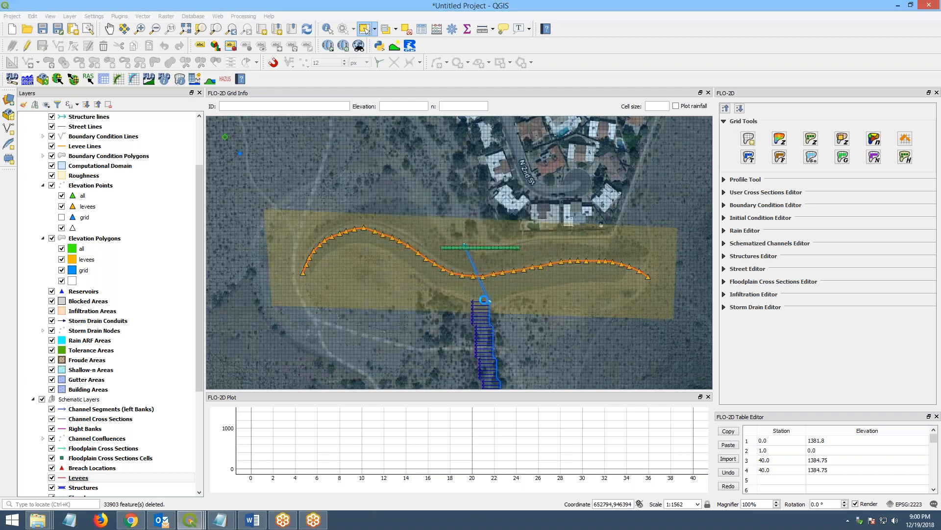
pyautogui.click(78, 477)
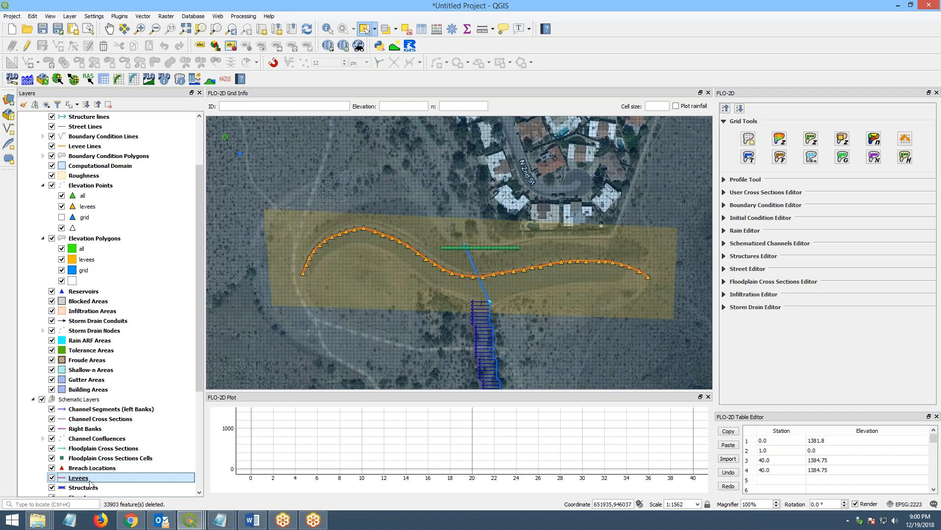
pyautogui.rightClick(77, 478)
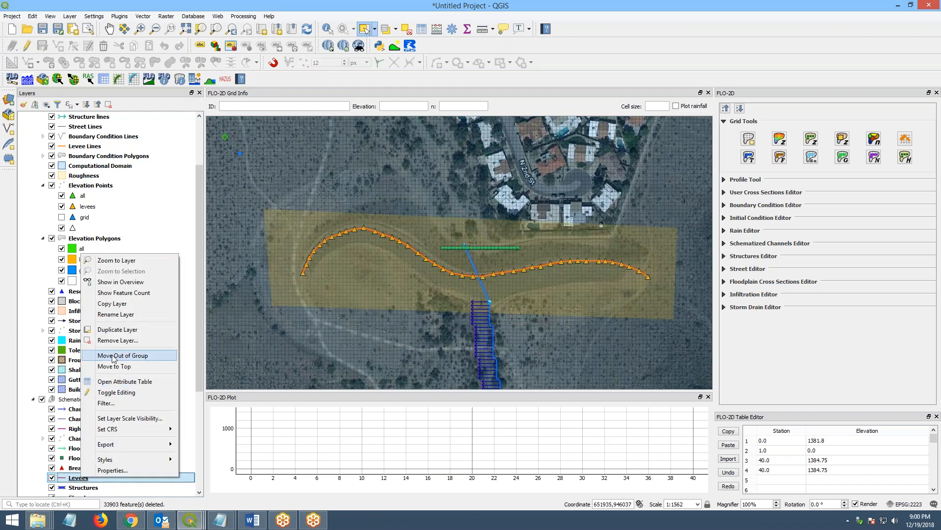
pyautogui.moveTo(125, 382)
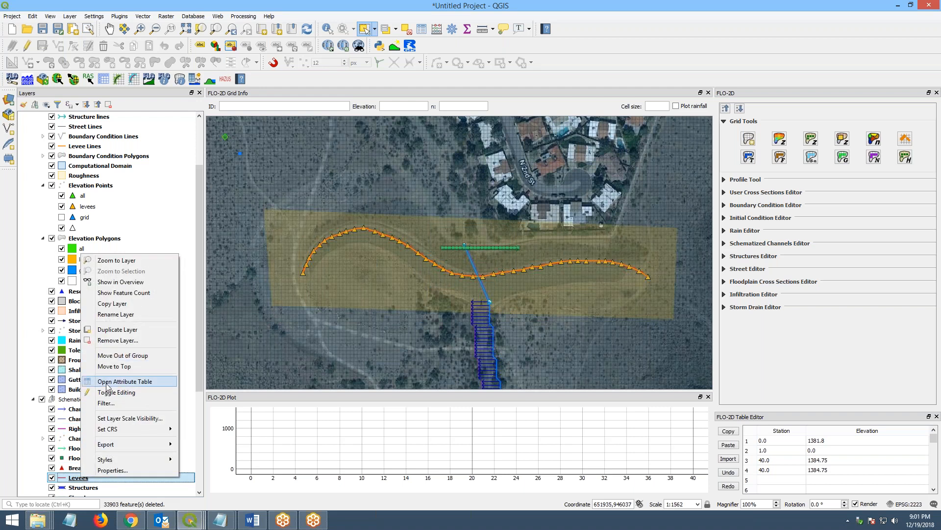
pyautogui.click(125, 381)
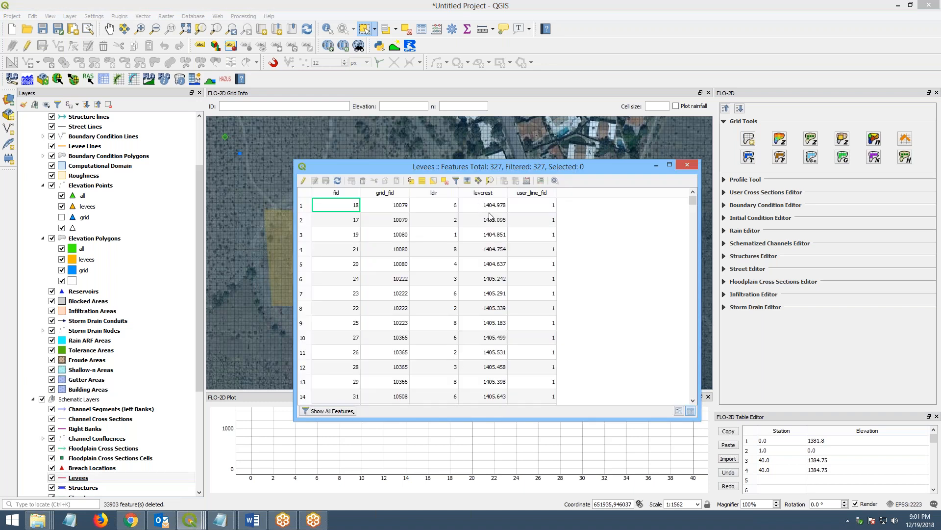
pyautogui.click(482, 205)
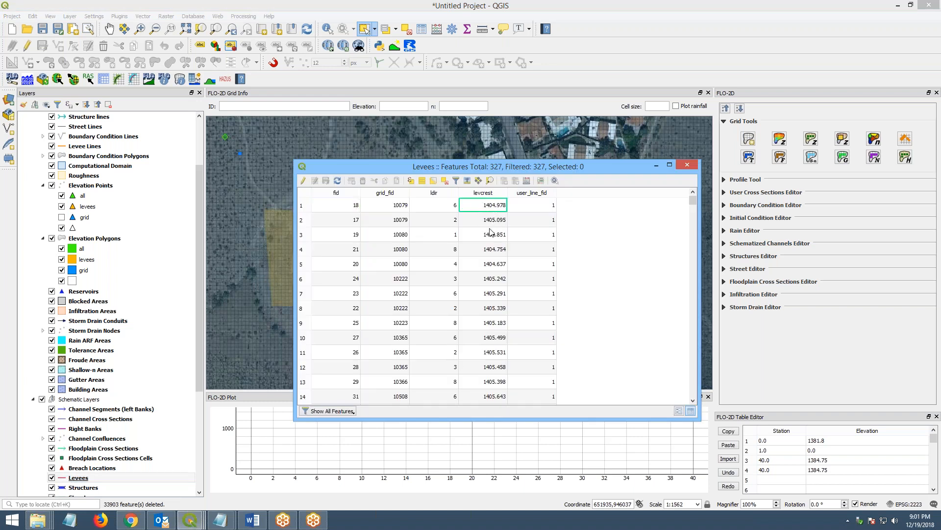
pyautogui.click(484, 219)
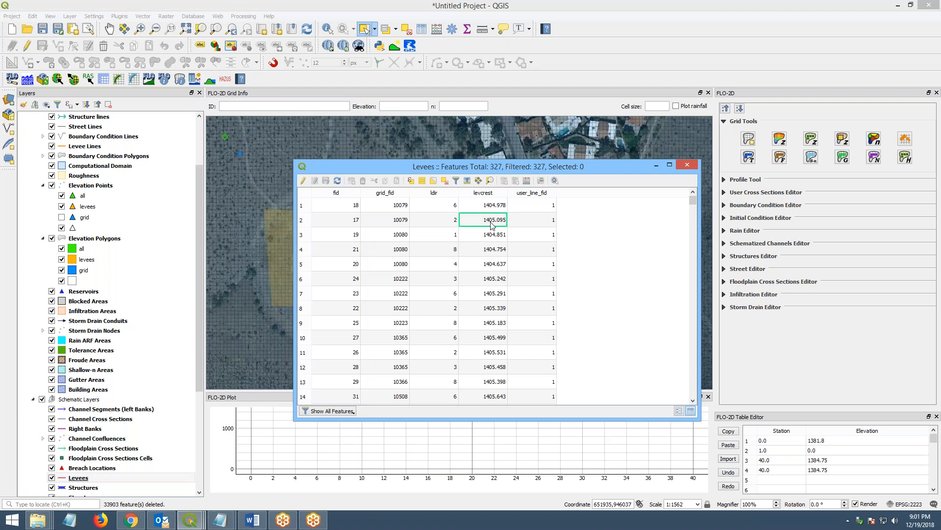
pyautogui.click(482, 249)
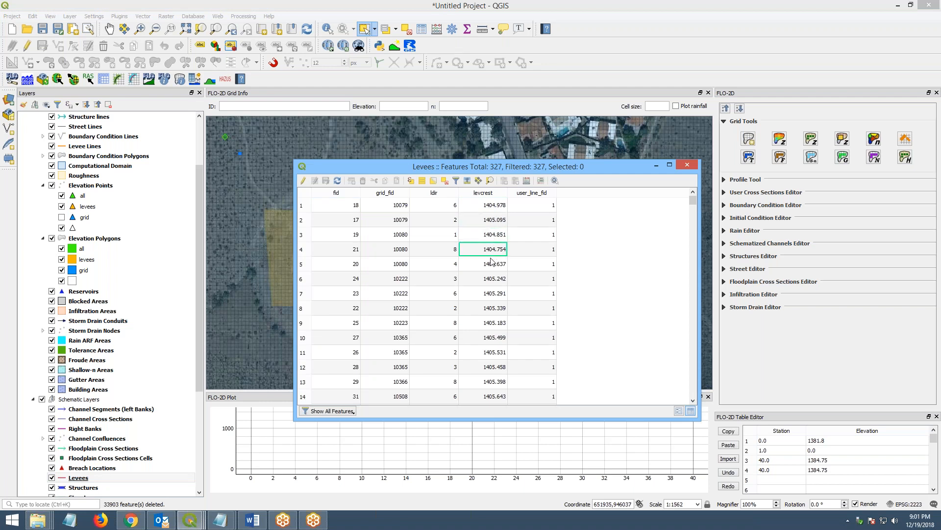
pyautogui.click(483, 263)
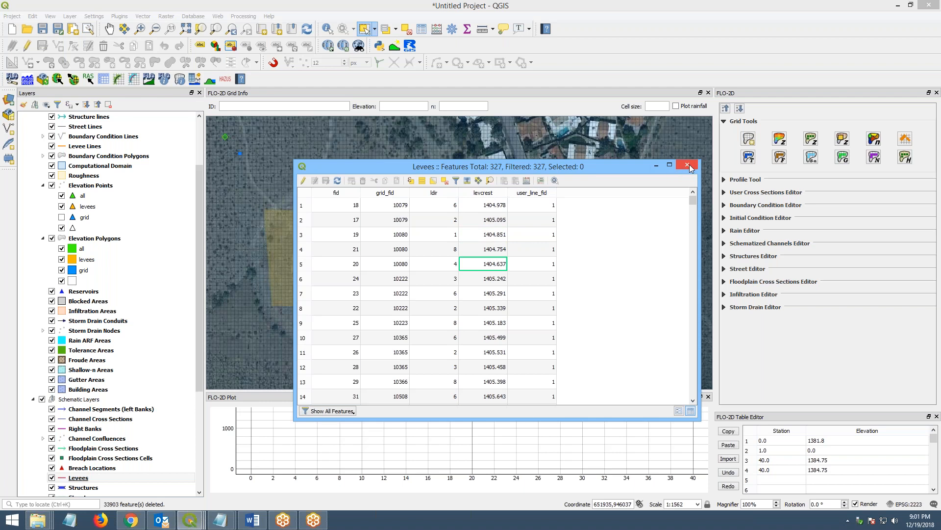
pyautogui.click(688, 166)
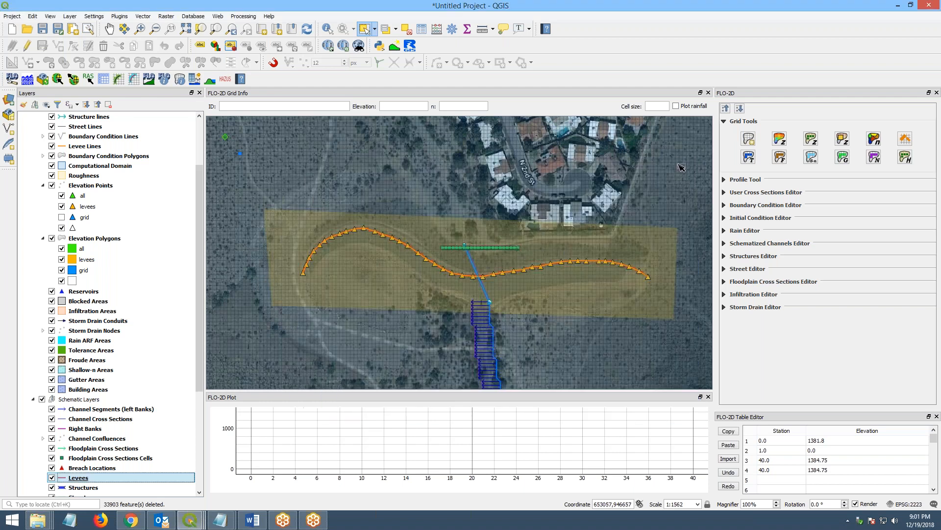